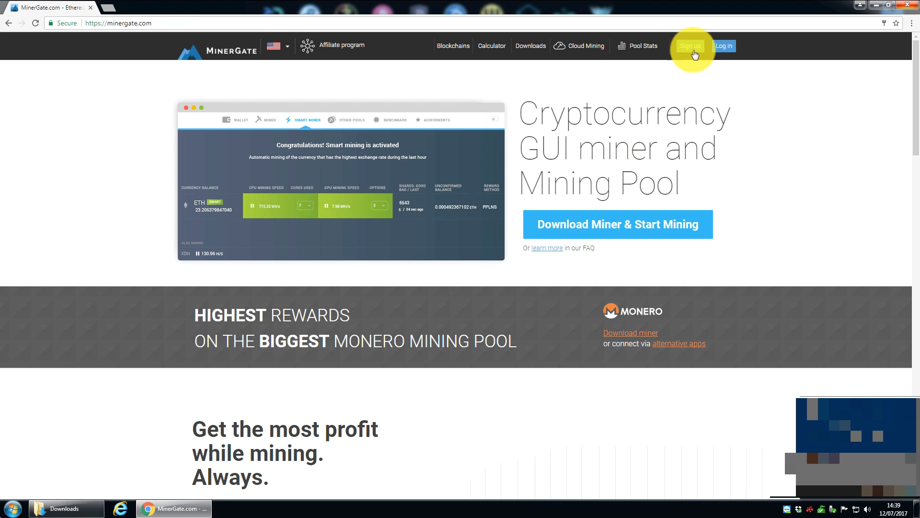
Step: Open the MinerGate Downloads page and scroll to the Windows, Mac, Ubuntu and Fedora GUI miners
click(690, 46)
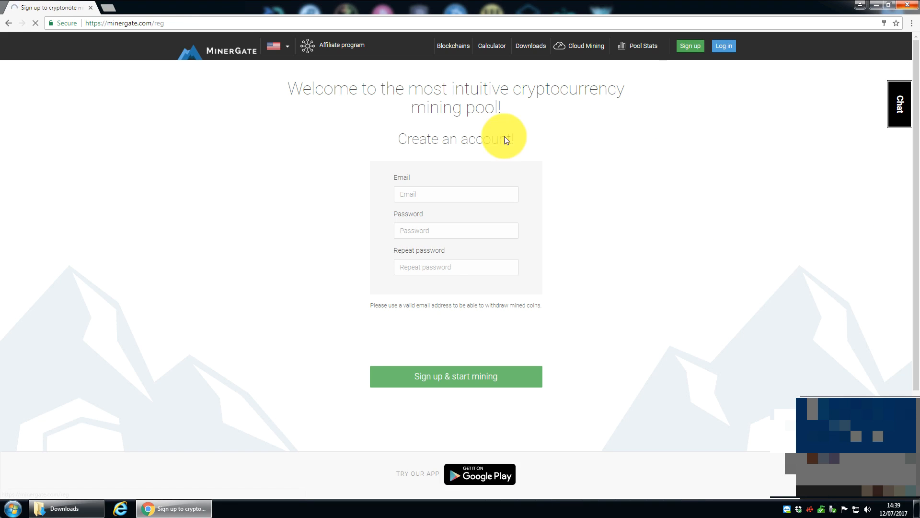
mouse_move(443, 171)
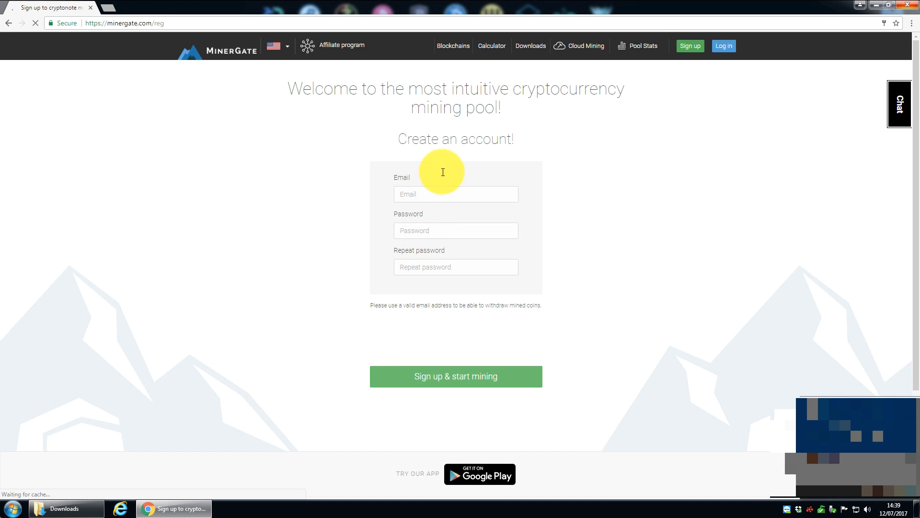
mouse_move(532, 180)
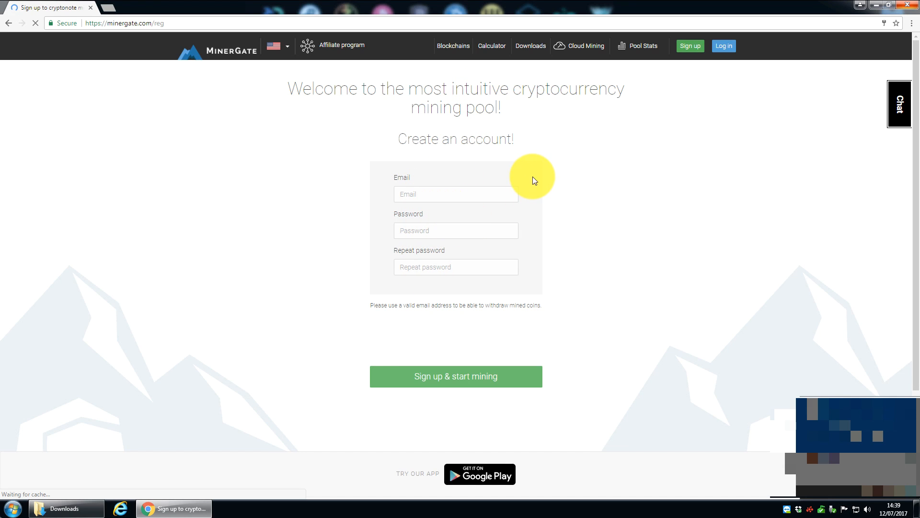
mouse_move(530, 132)
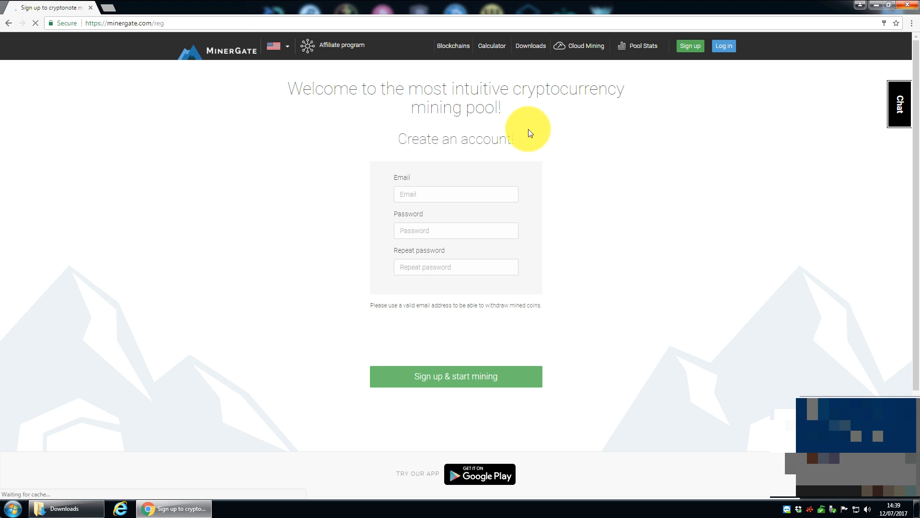
click(531, 46)
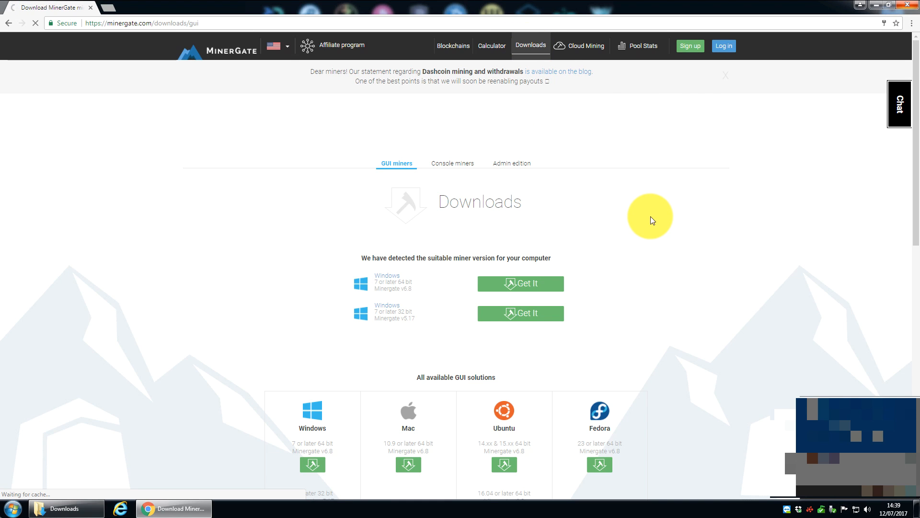
scroll(down, 3)
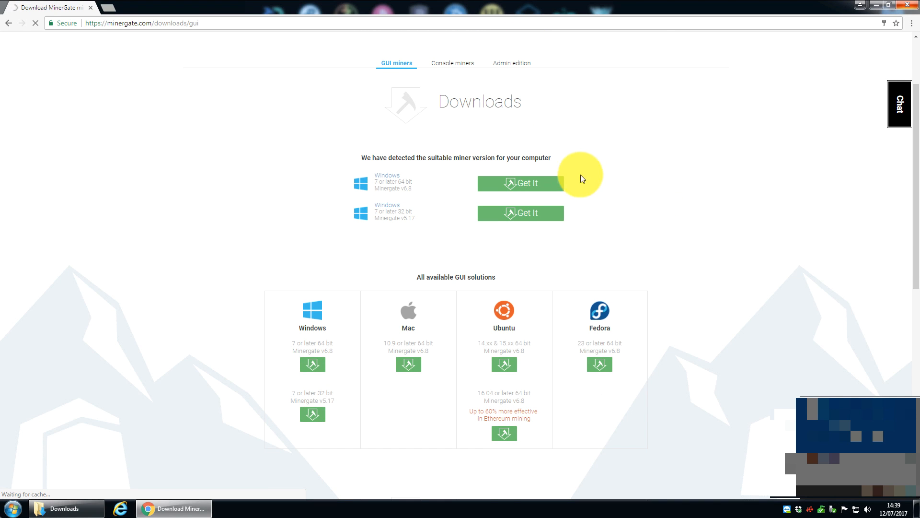
click(531, 185)
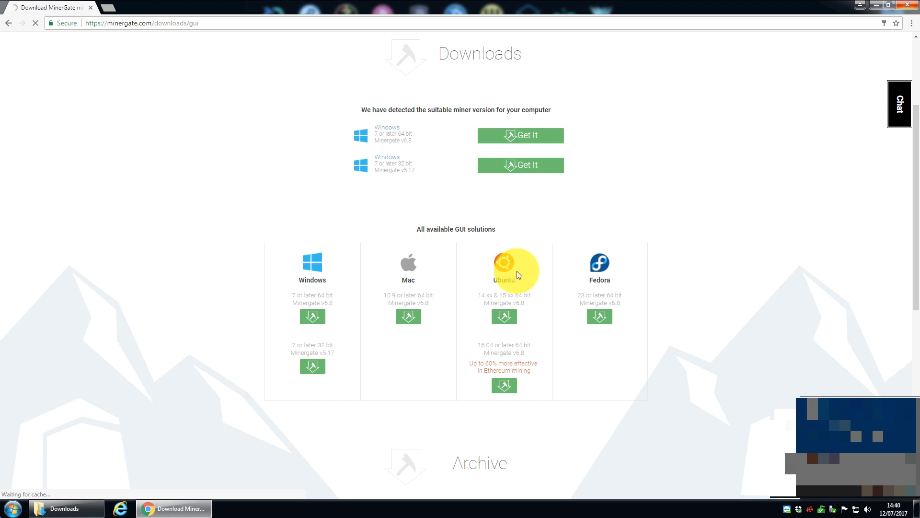
mouse_move(619, 202)
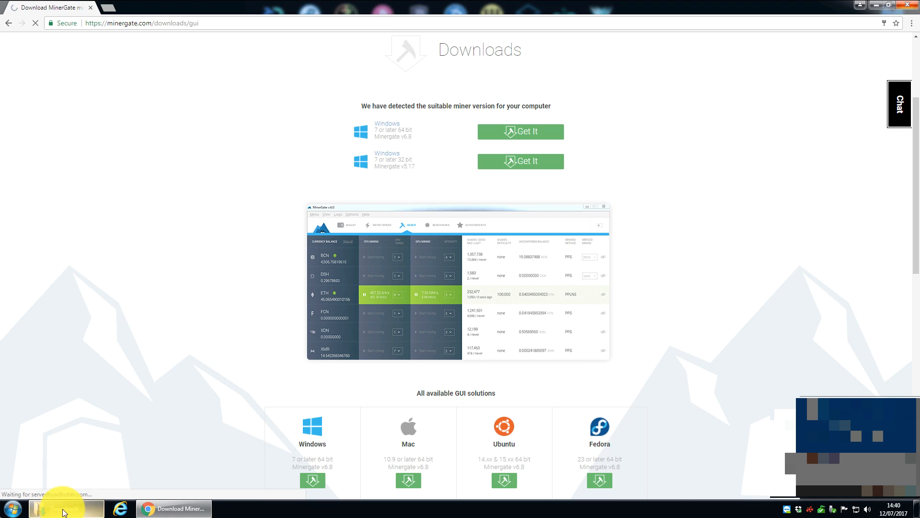
Step: Launch MinerGate-6.8-win64.exe from the Downloads folder
click(56, 508)
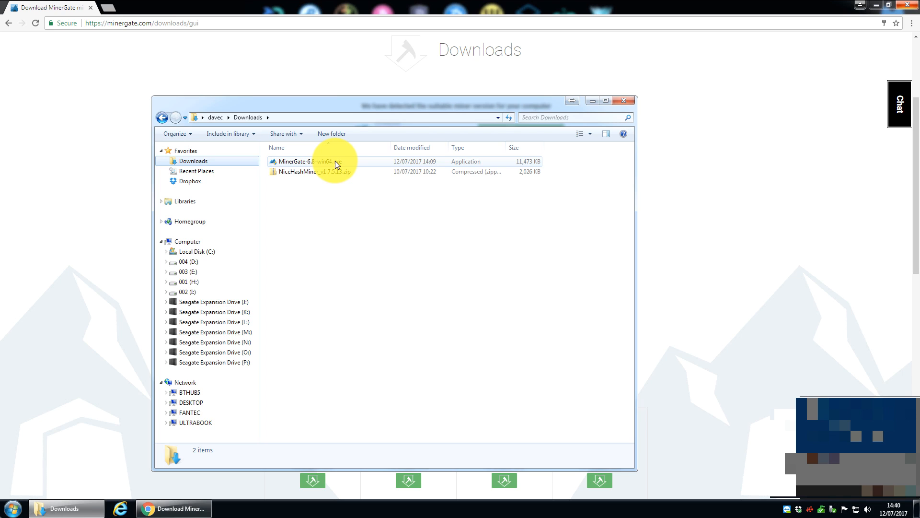
double_click(310, 161)
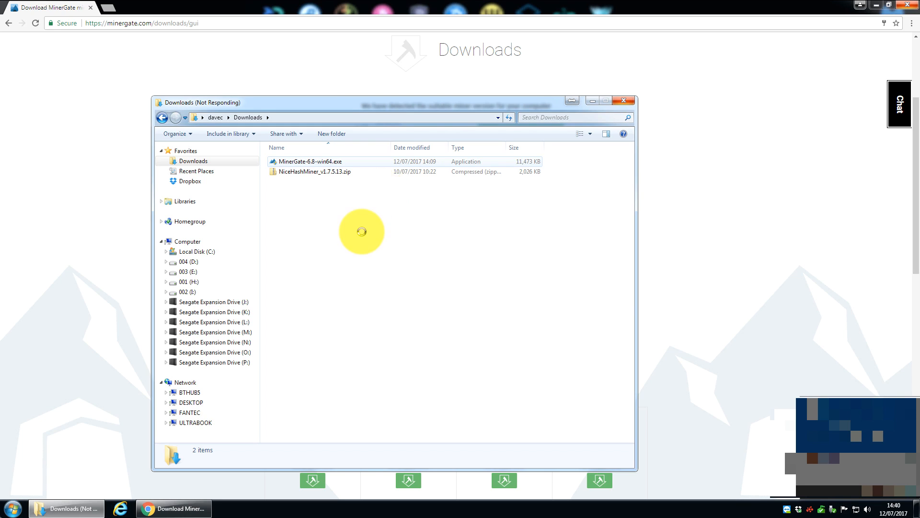
click(314, 162)
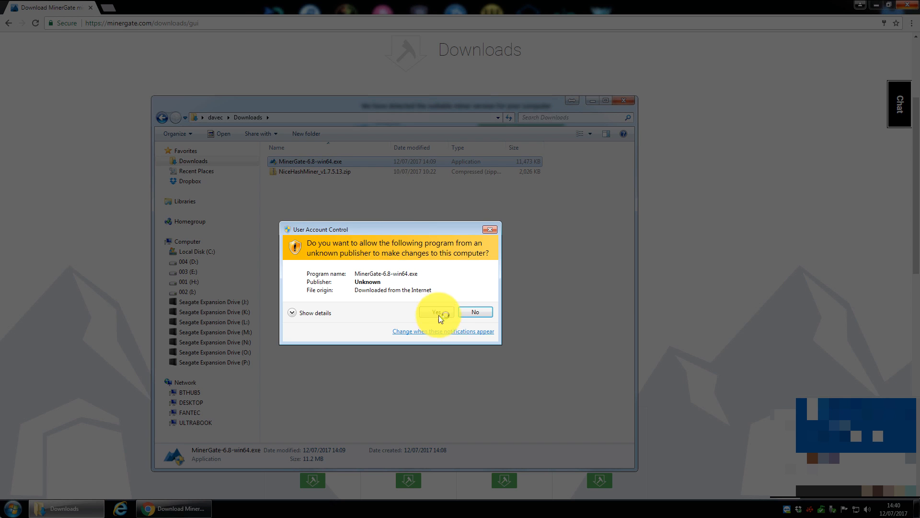
Step: Allow the installer to run and accept the MinerGate license agreement
click(437, 311)
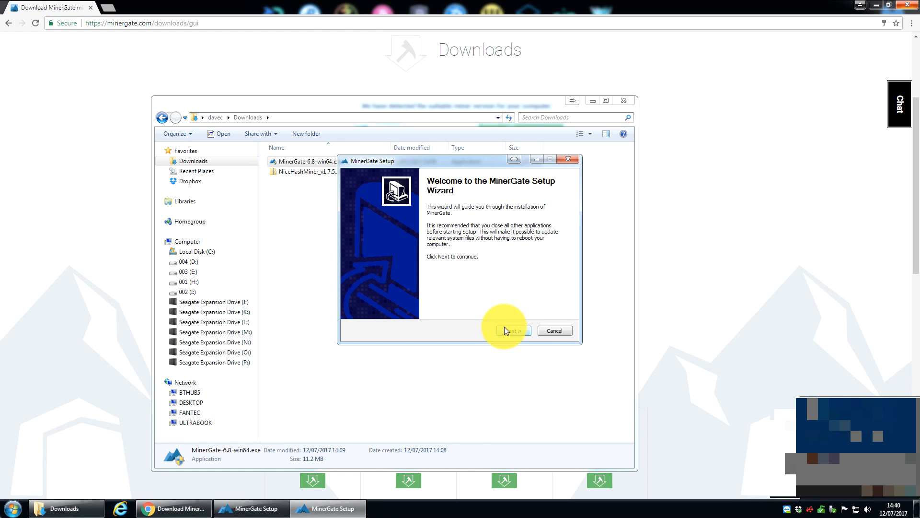
click(513, 331)
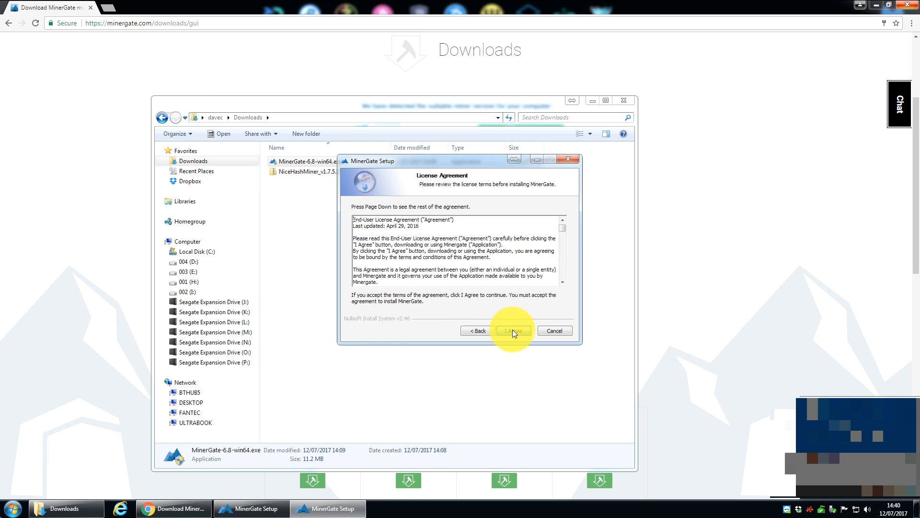
click(514, 330)
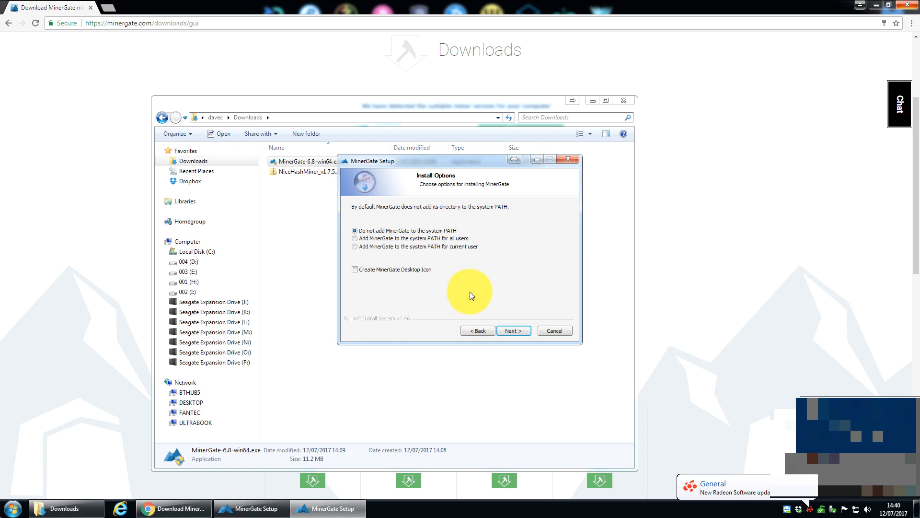
mouse_move(420, 273)
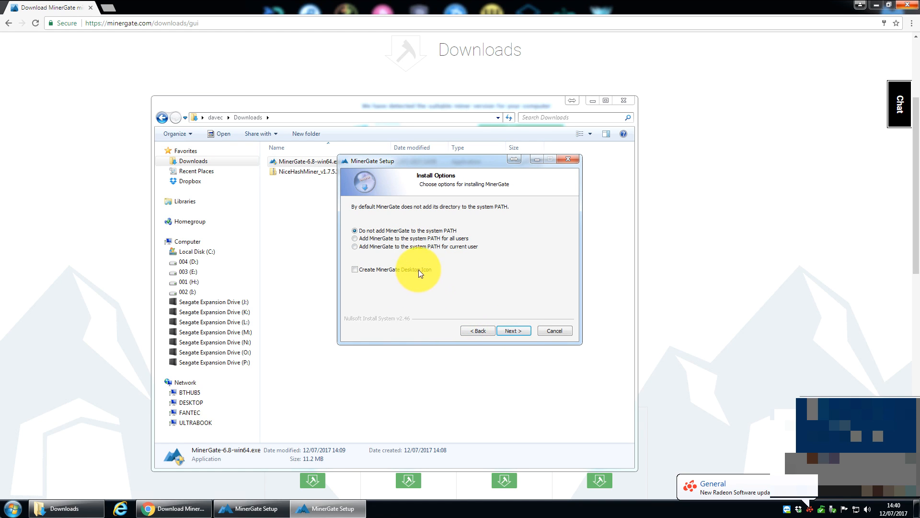
Step: Keep the default options, folder and shortcuts, install, and finish with MinerGate launching
click(514, 330)
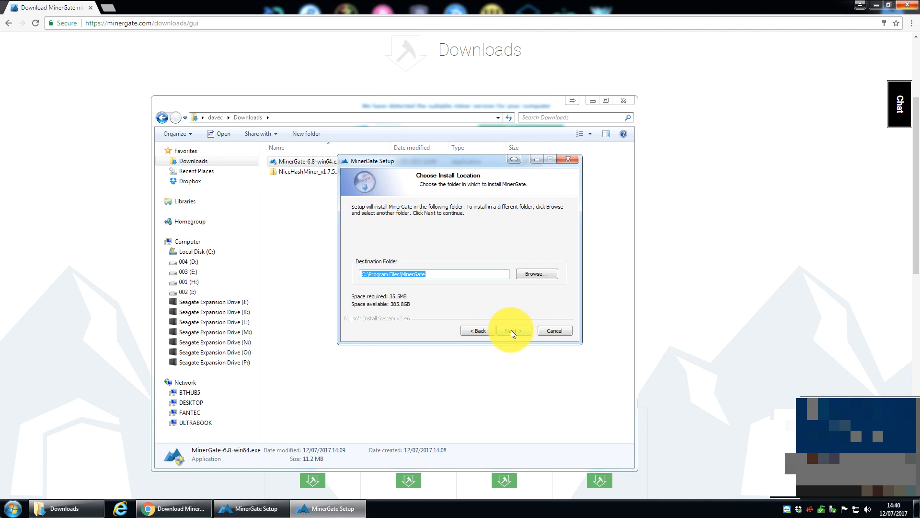
click(514, 330)
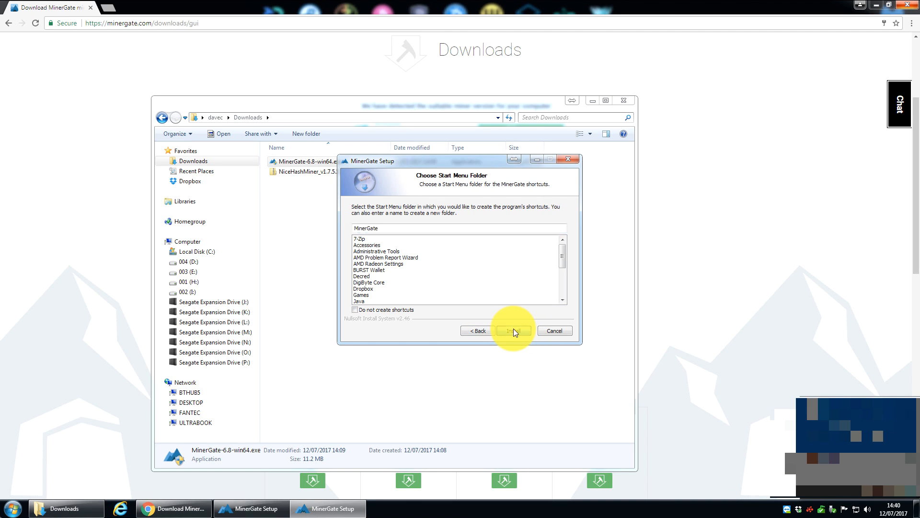
click(514, 330)
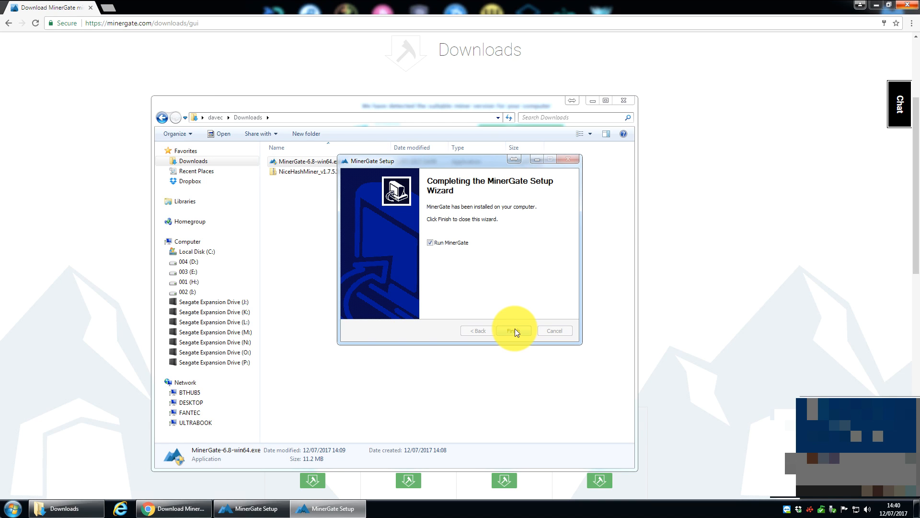
mouse_move(487, 278)
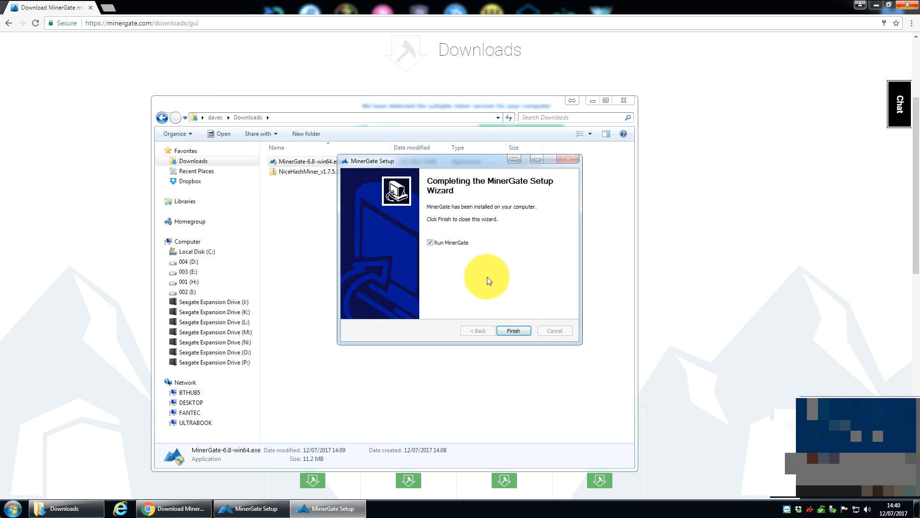
click(513, 330)
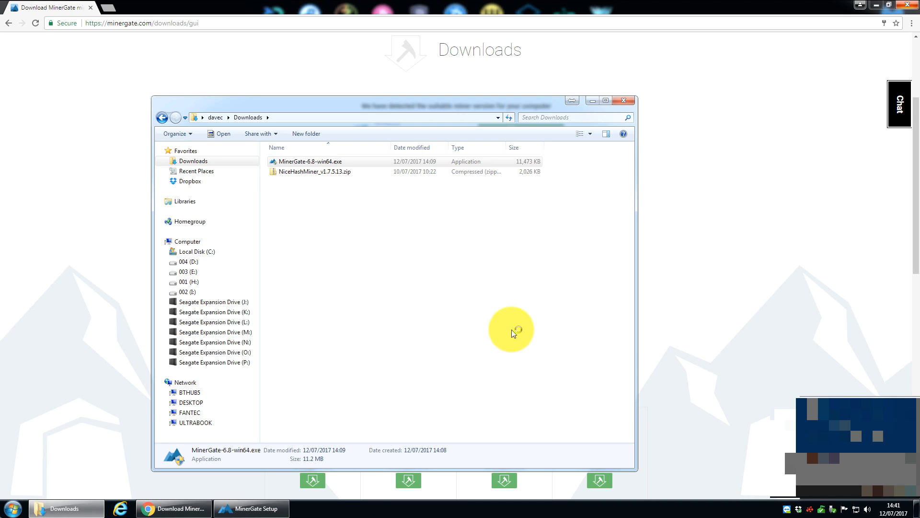
mouse_move(674, 108)
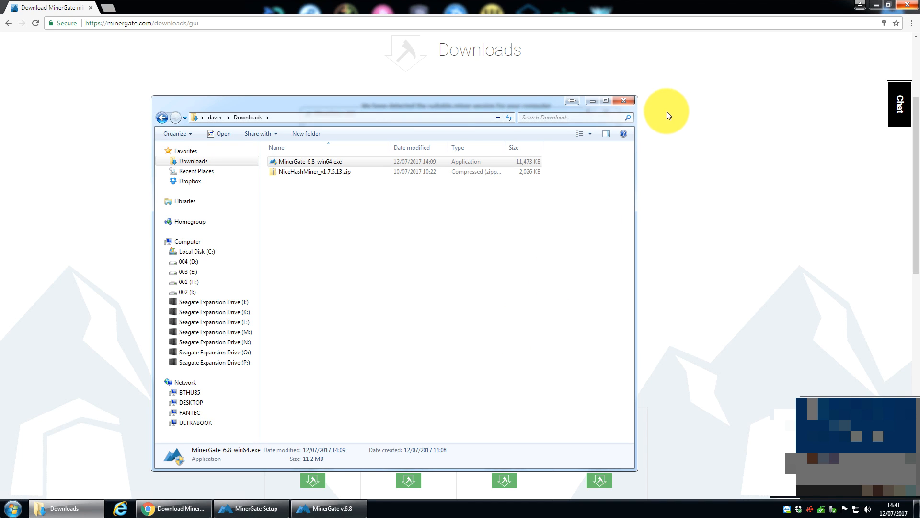
mouse_move(627, 149)
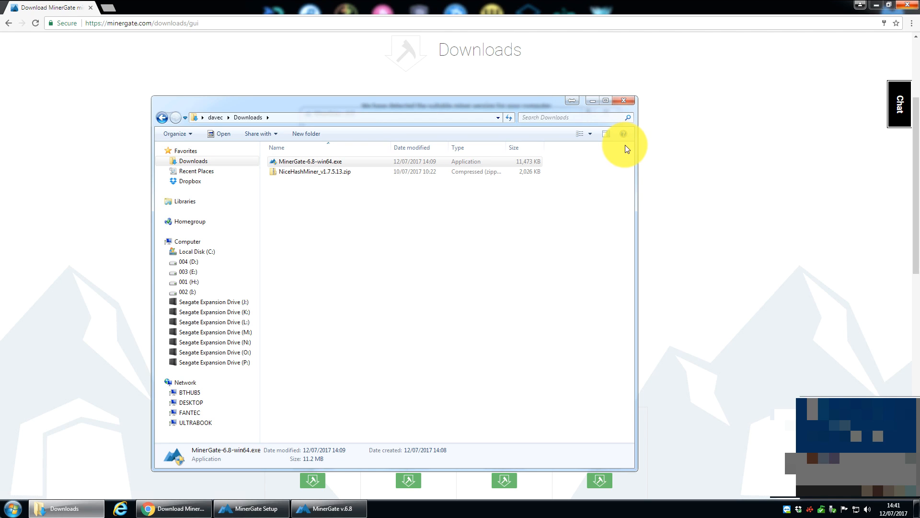
mouse_move(593, 104)
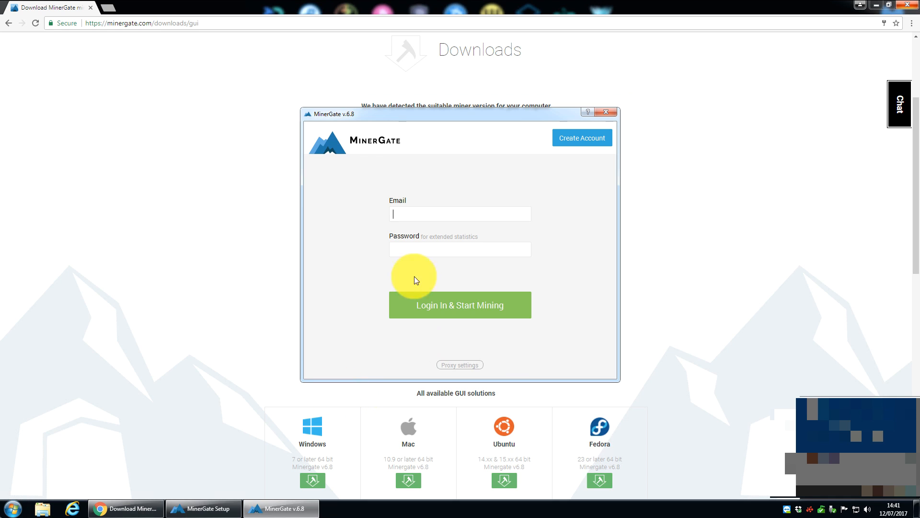
Step: Move the MinerGate login window higher and minimize the browser to show the desktop
drag(413, 114, 509, 84)
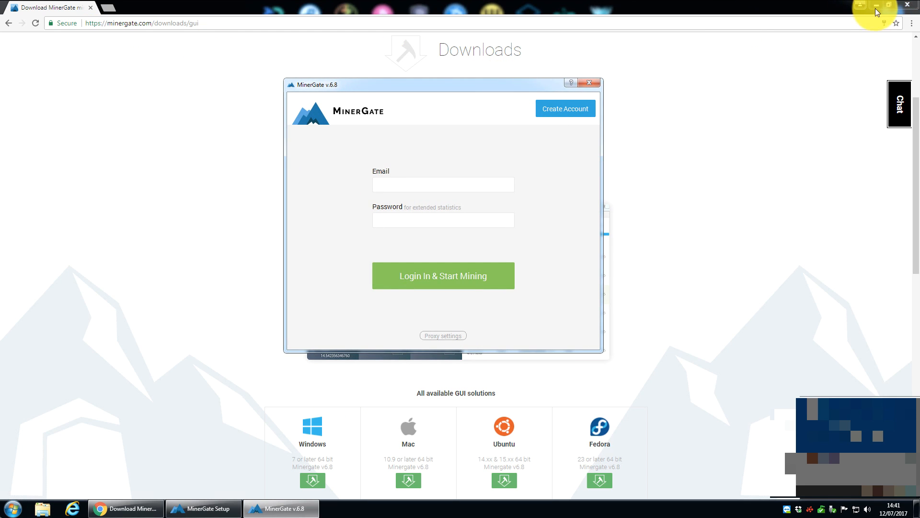
click(876, 5)
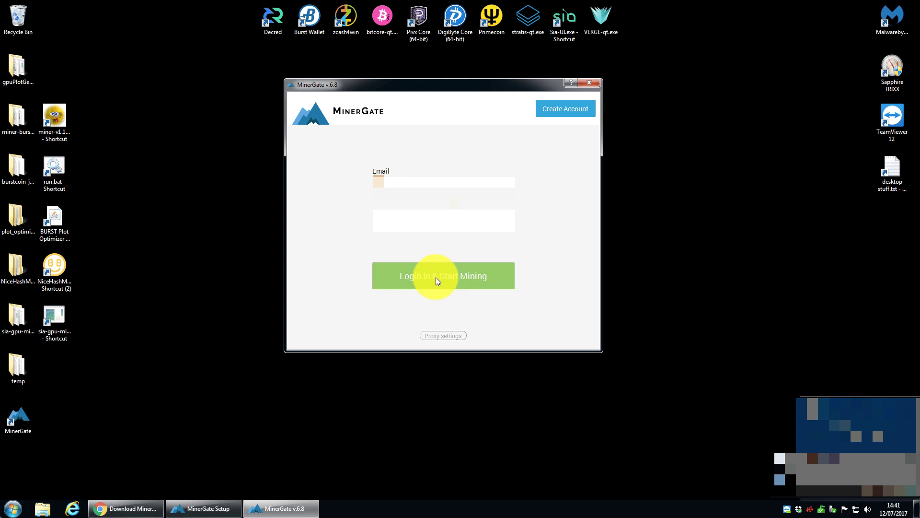
Step: Log in, pause the started XMR CPU mining, and switch to the Benchmark page
click(443, 276)
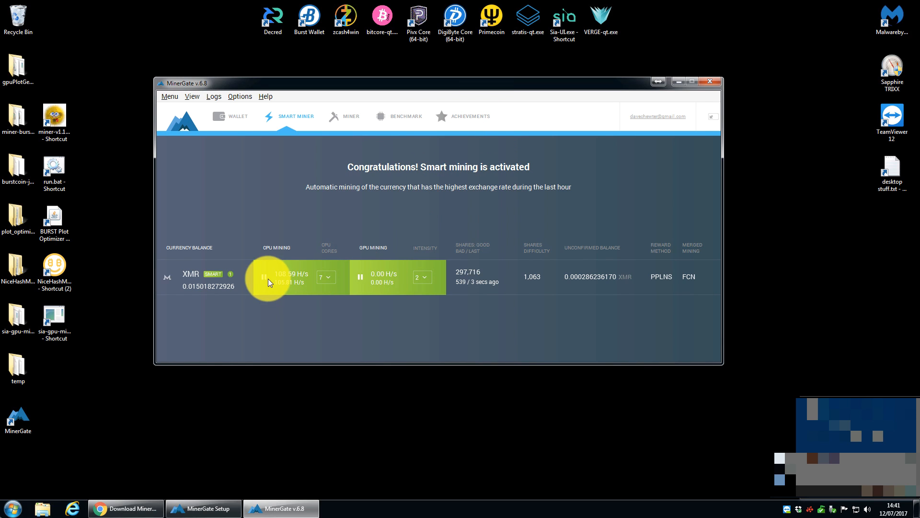
click(264, 277)
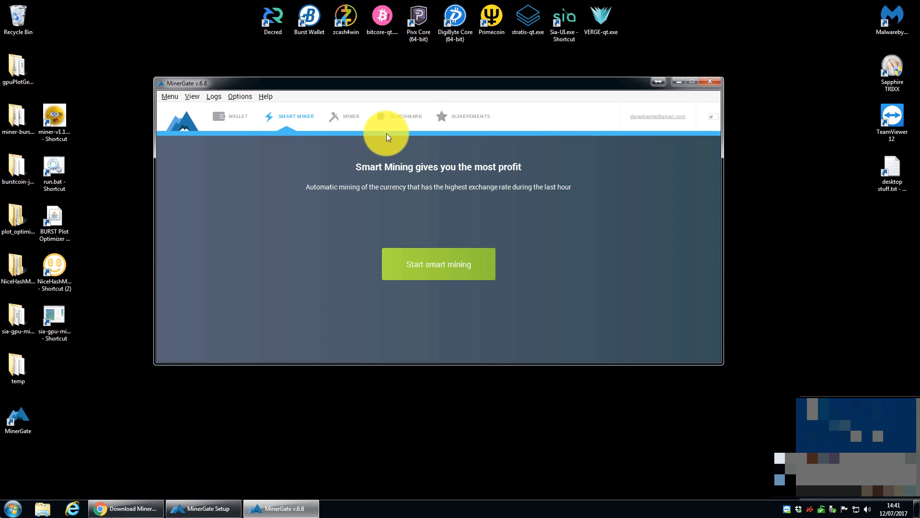
click(406, 116)
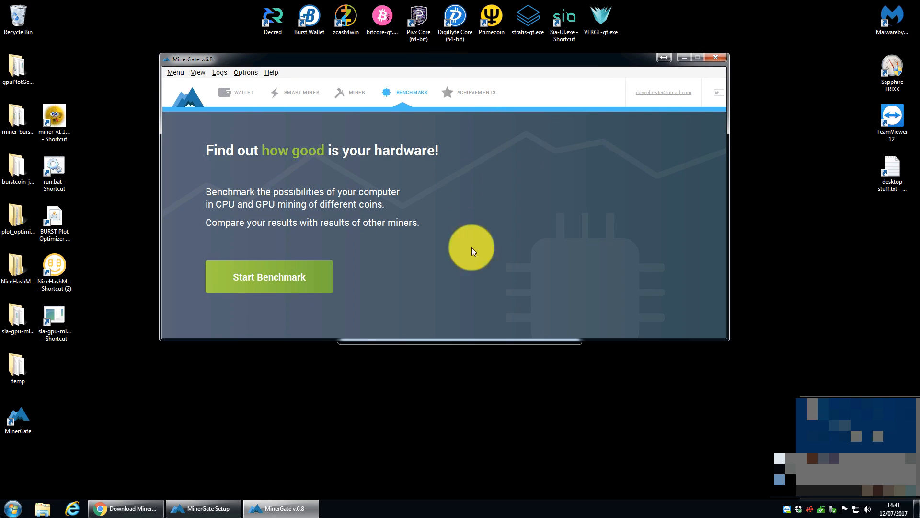
mouse_move(279, 269)
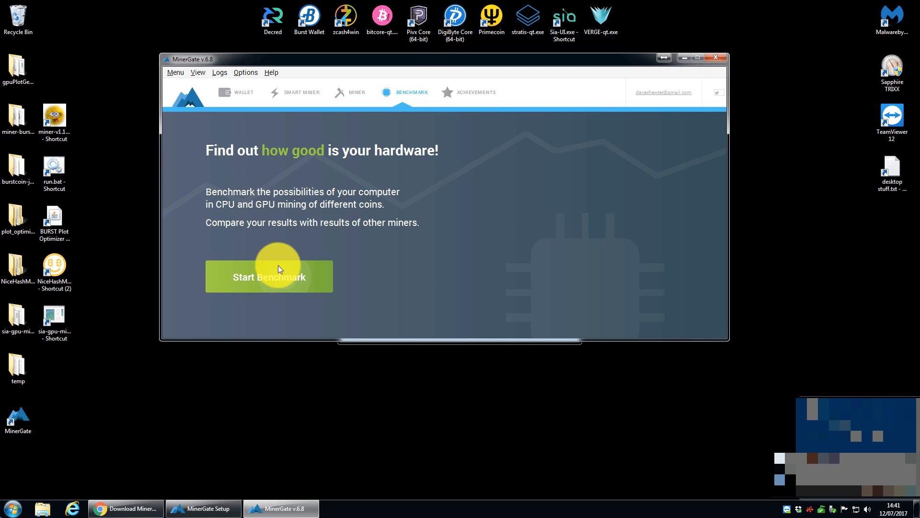
Step: Start the hardware benchmark, then return to the MinerGate downloads page in Chrome
click(270, 277)
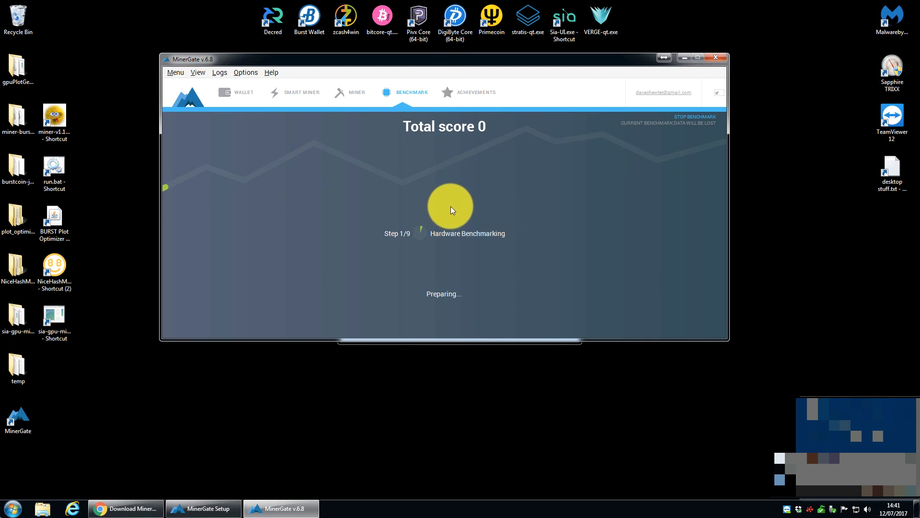
mouse_move(754, 184)
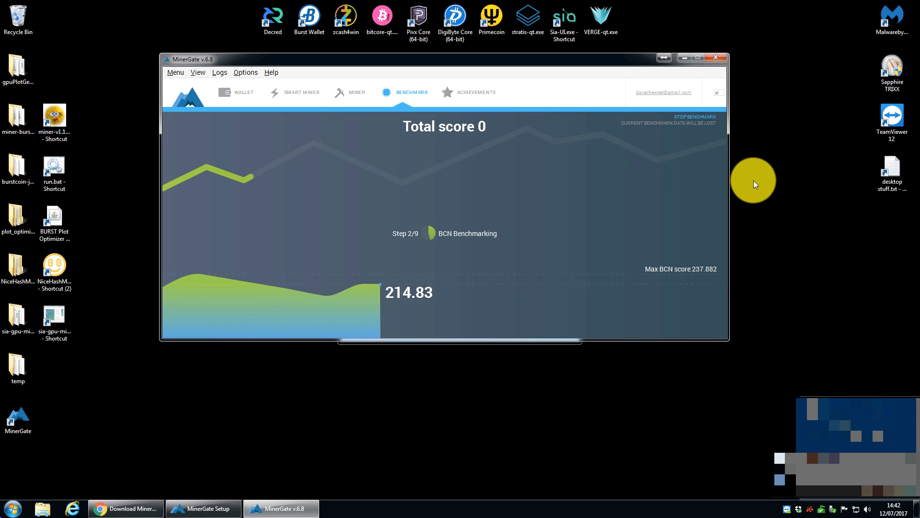
mouse_move(242, 431)
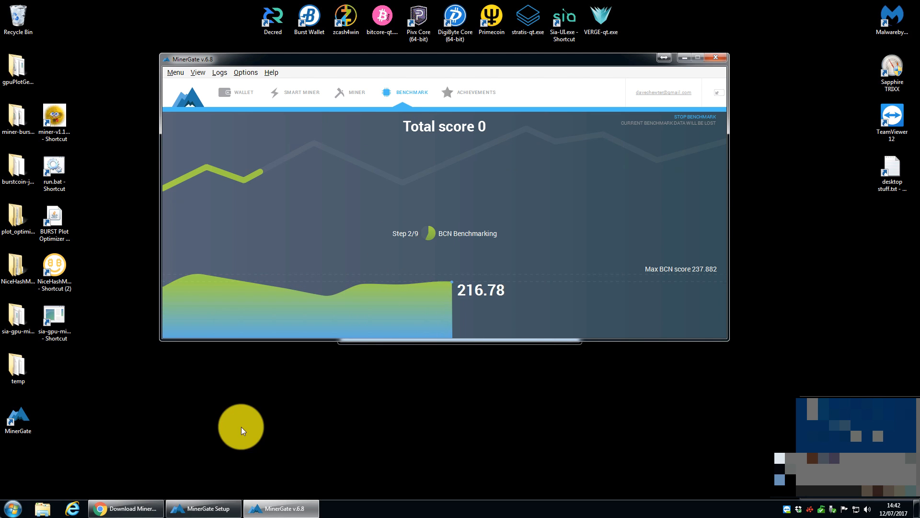
click(124, 508)
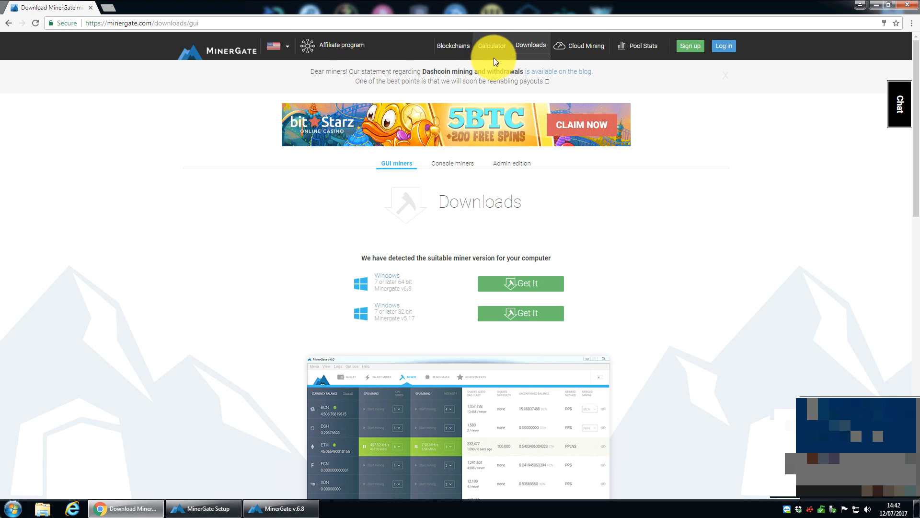
Step: Scroll to the downloads page footer and open the About page
scroll(down, 3)
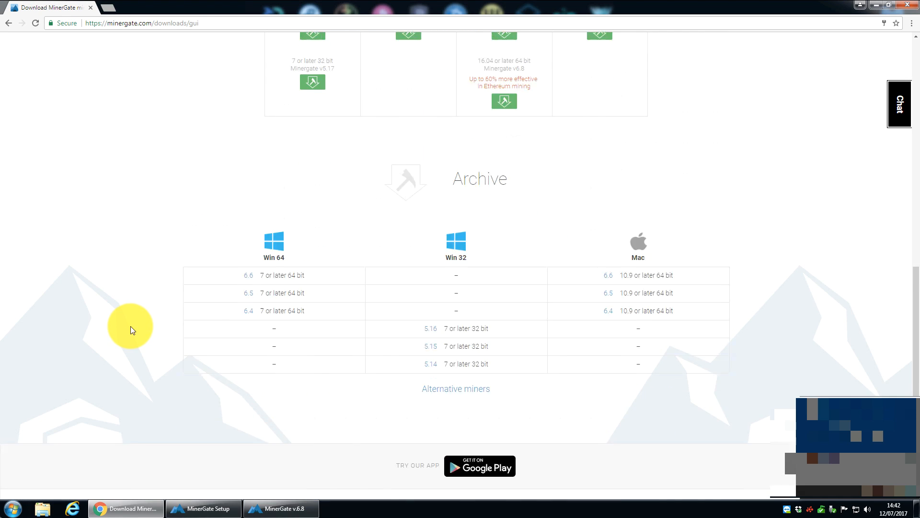
scroll(down, 3)
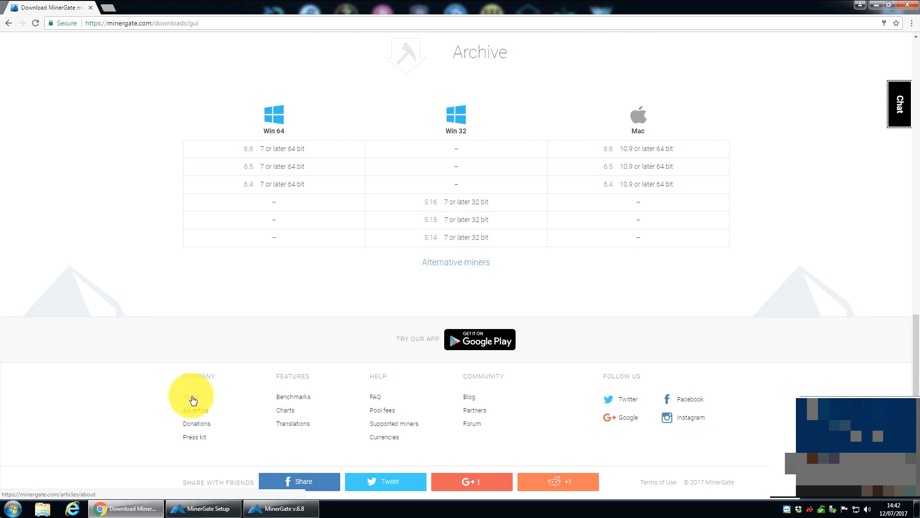
click(186, 389)
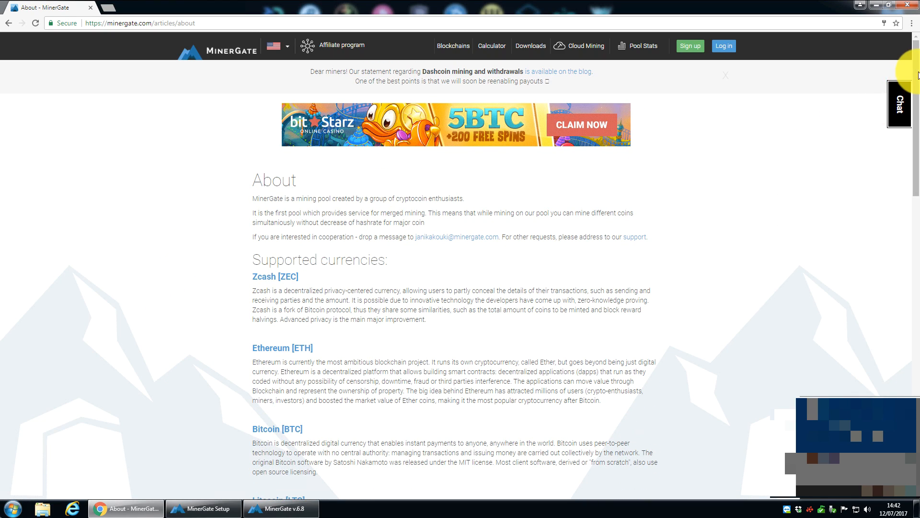
Step: Scroll through the supported currencies list from Zcash to Infinium-8 and back up
scroll(down, 3)
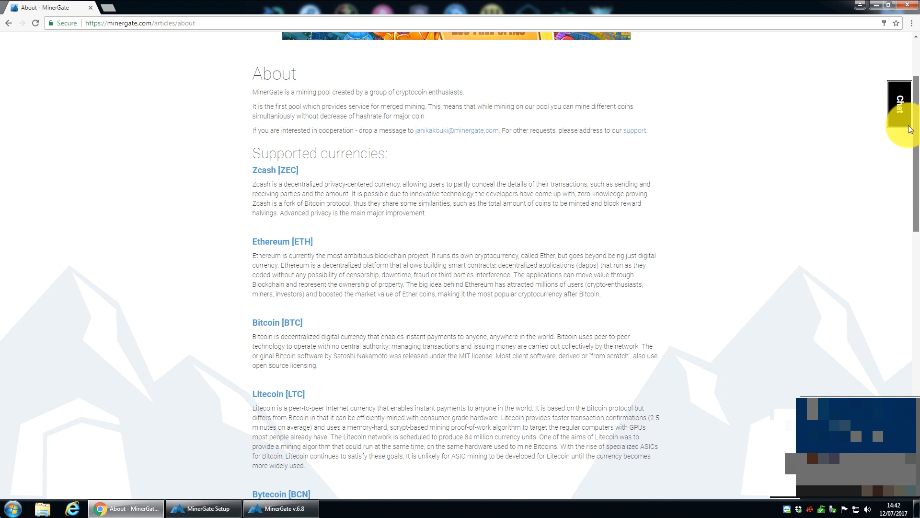
scroll(down, 3)
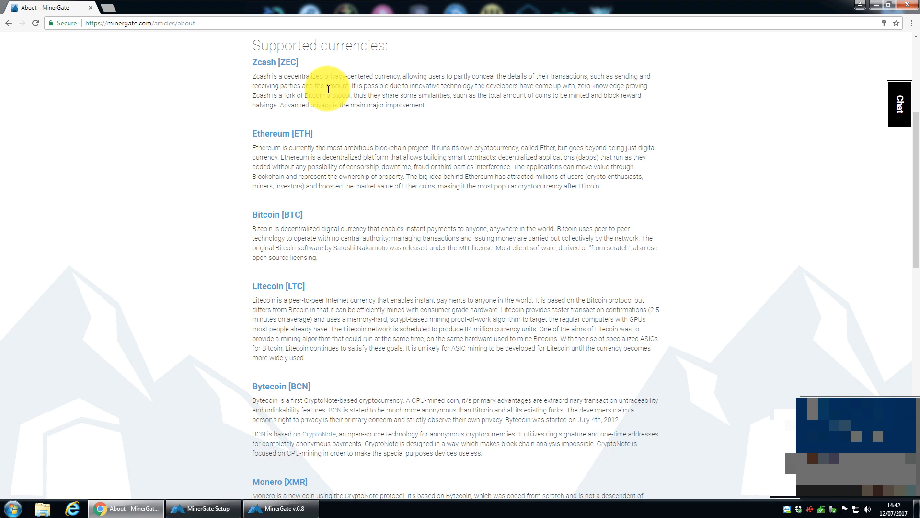
mouse_move(190, 302)
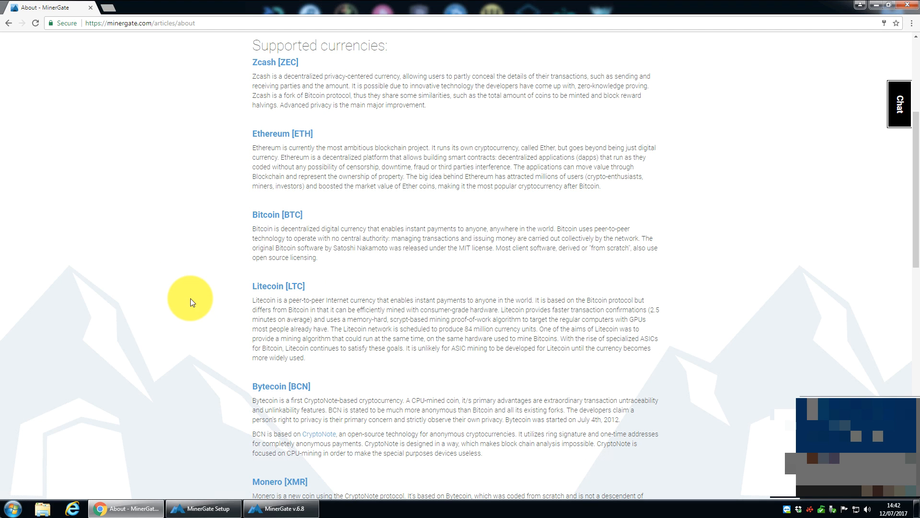
scroll(down, 3)
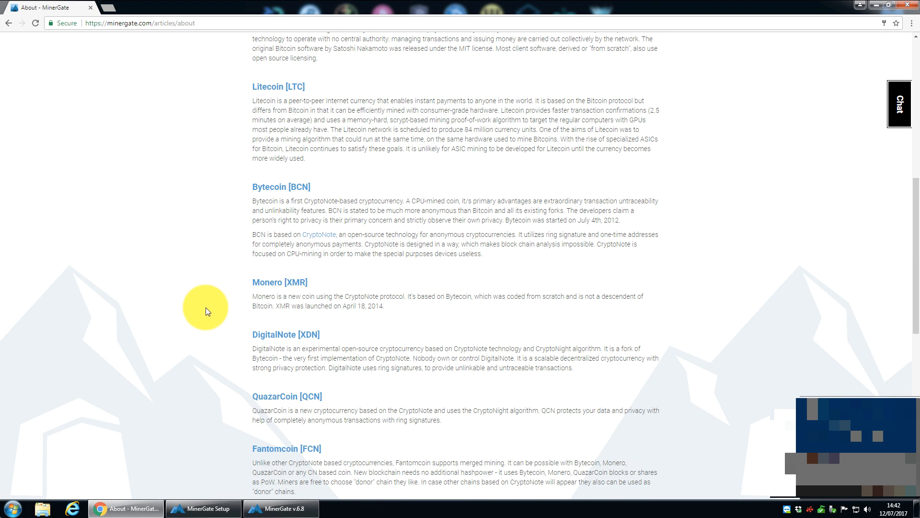
scroll(down, 3)
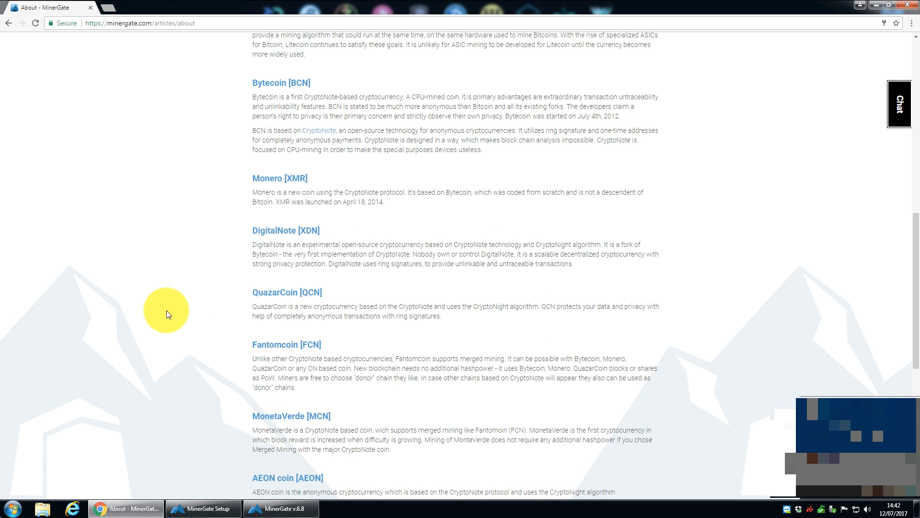
scroll(down, 3)
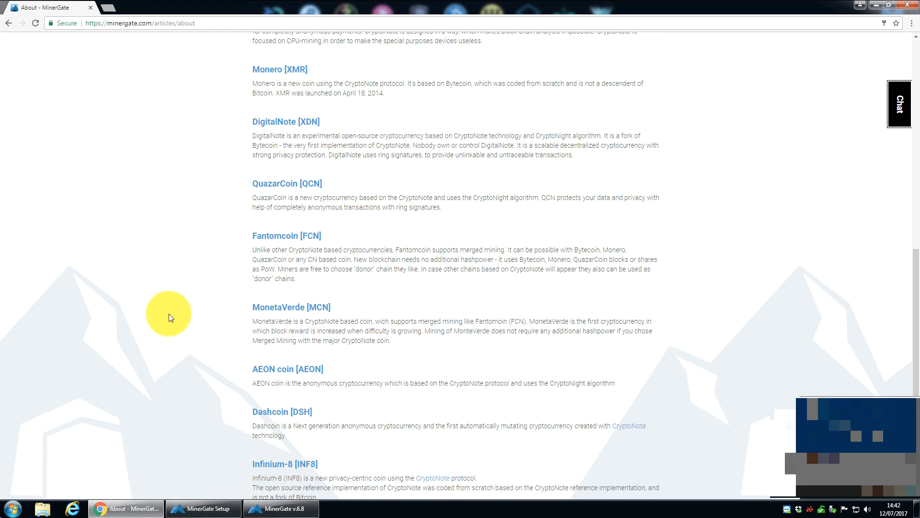
scroll(down, 3)
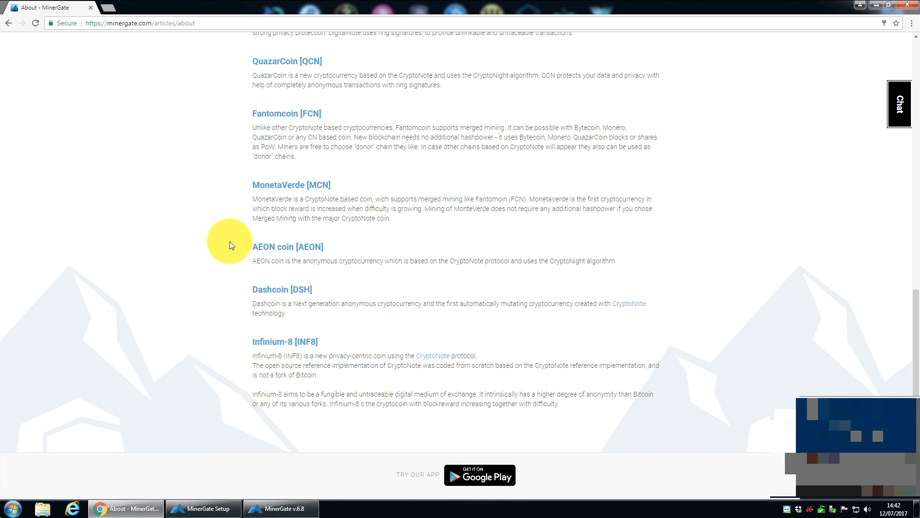
mouse_move(283, 296)
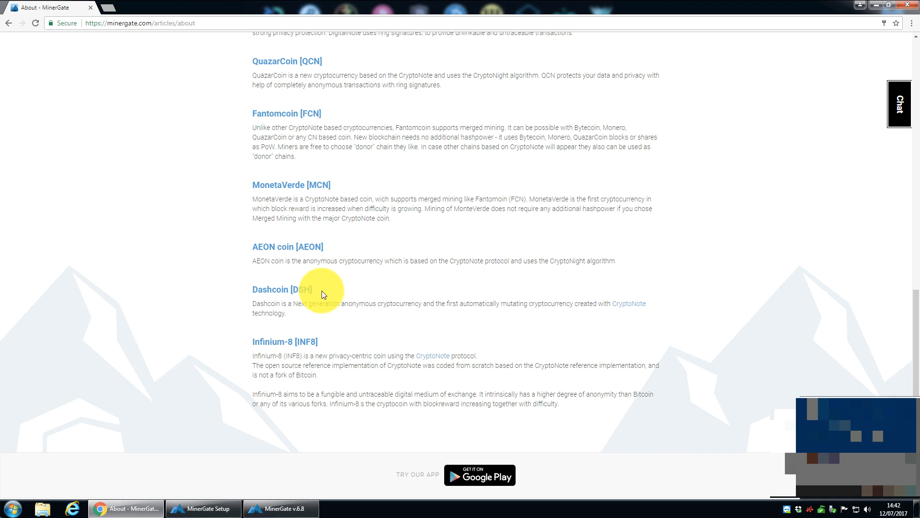
mouse_move(324, 301)
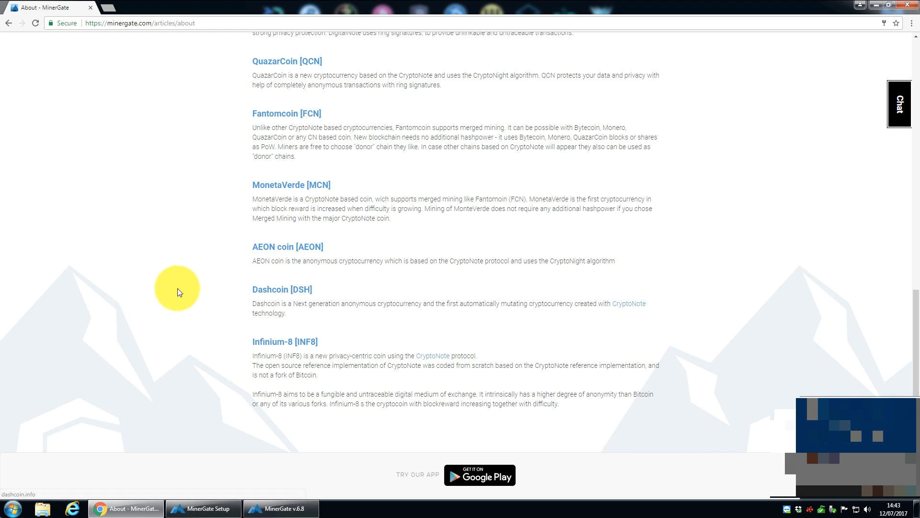
mouse_move(212, 289)
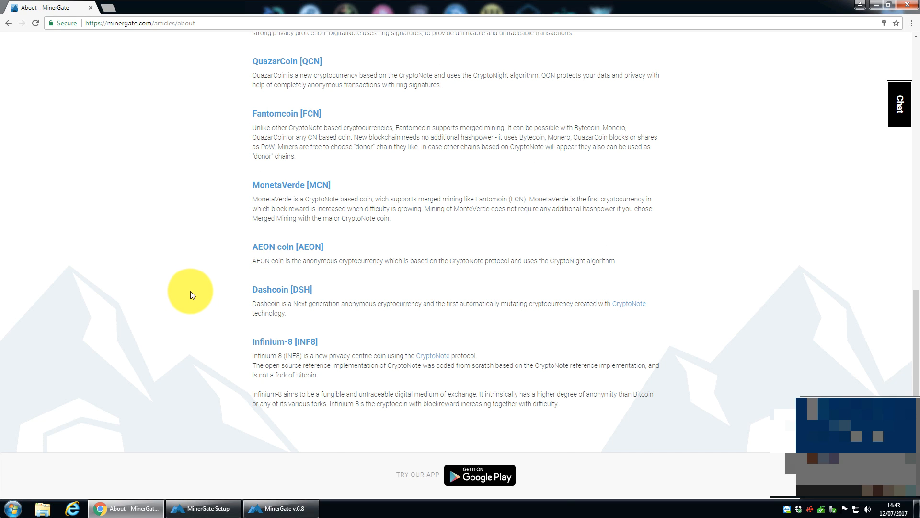
scroll(up, 3)
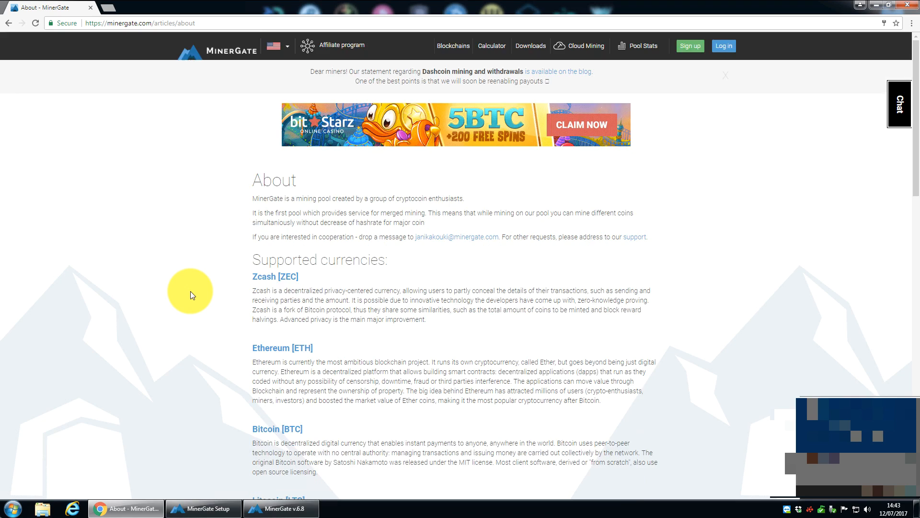
mouse_move(456, 325)
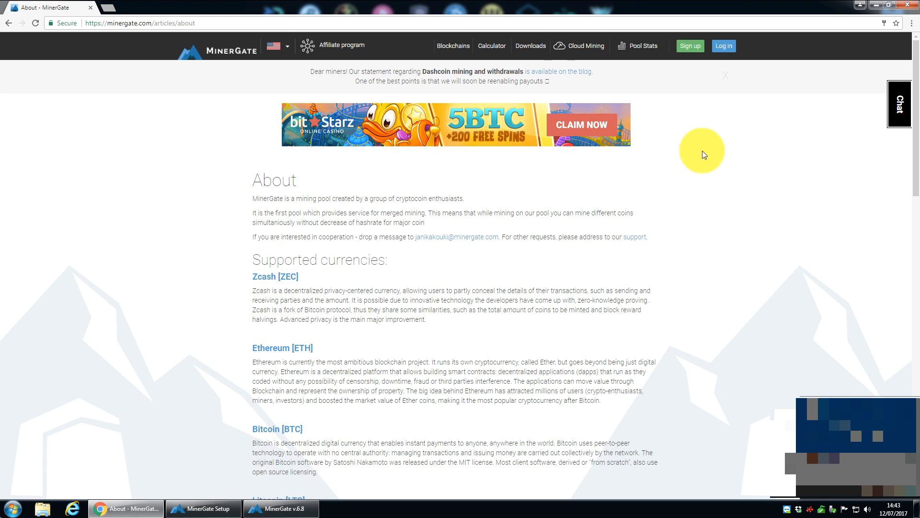
mouse_move(878, 6)
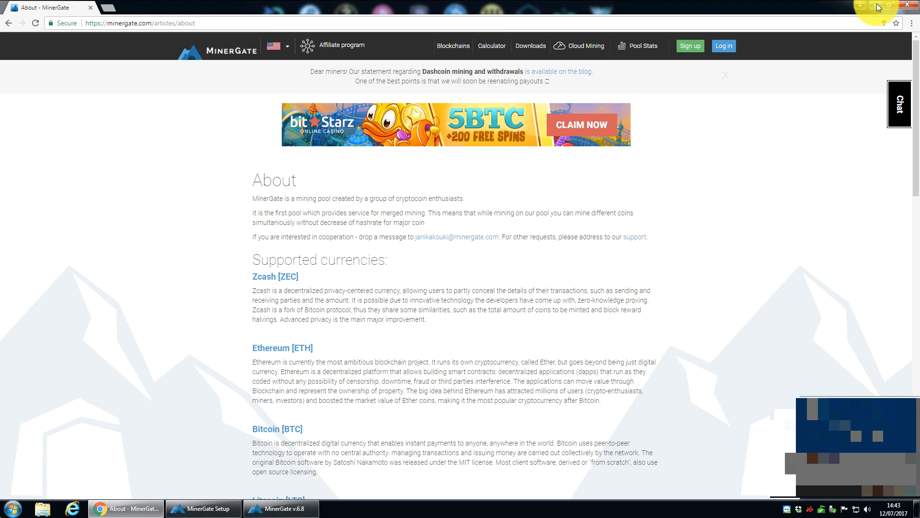
Step: Minimize Chrome to view the benchmark at step 6 of 9, testing FCN
click(289, 508)
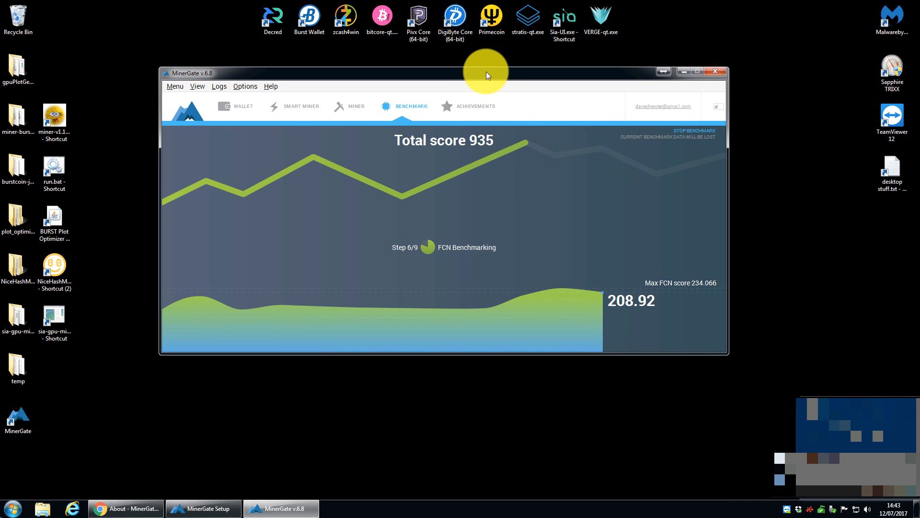
mouse_move(594, 218)
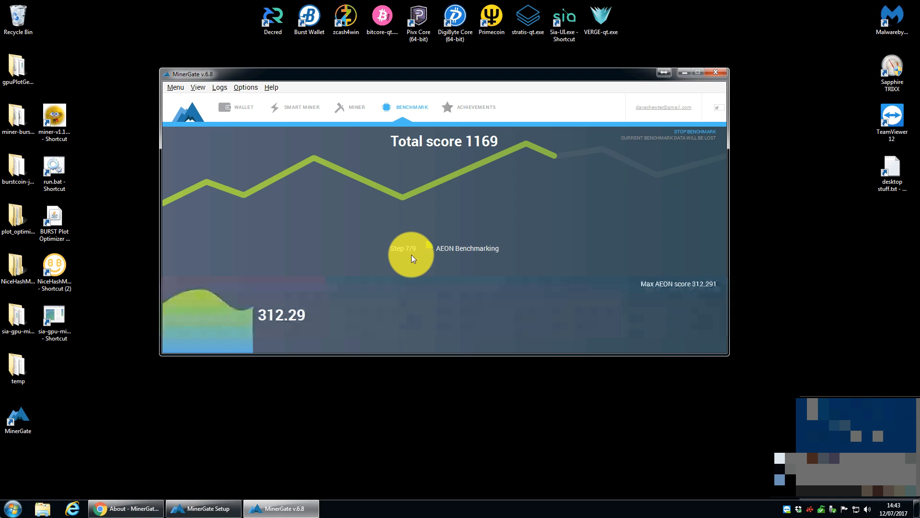
mouse_move(562, 214)
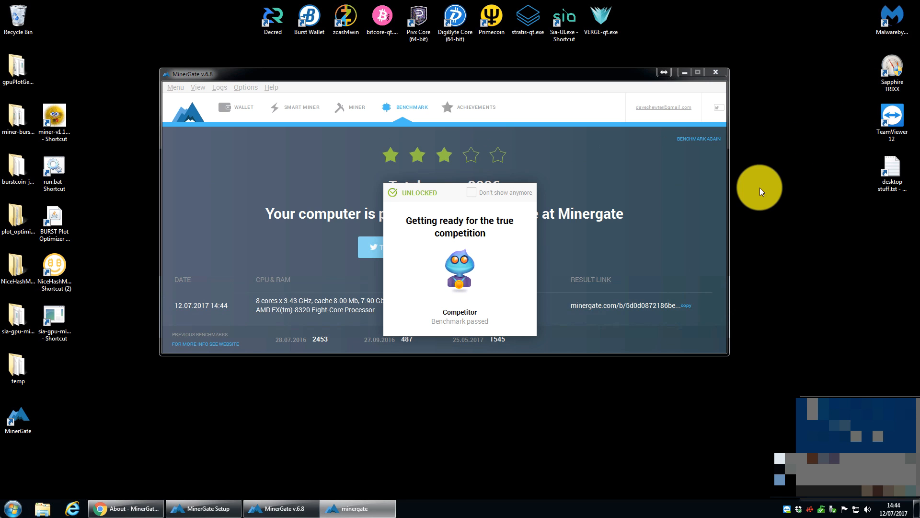
mouse_move(657, 165)
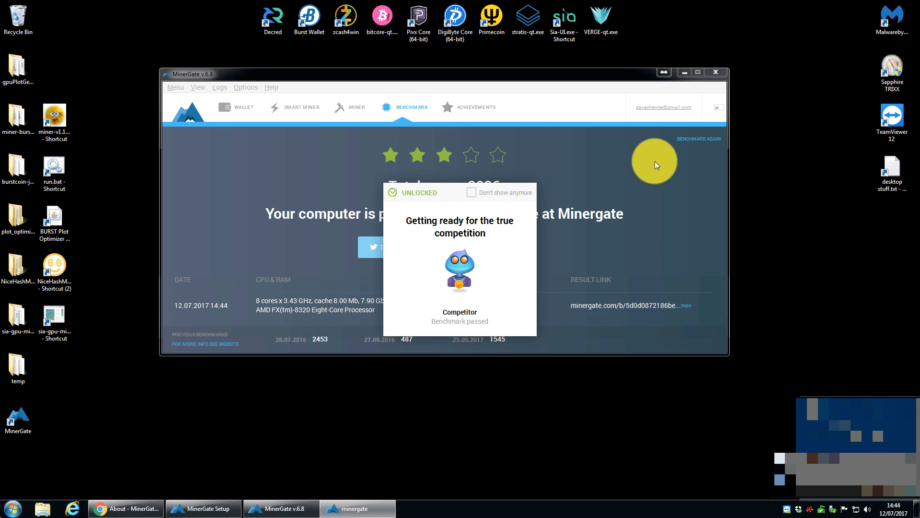
mouse_move(399, 197)
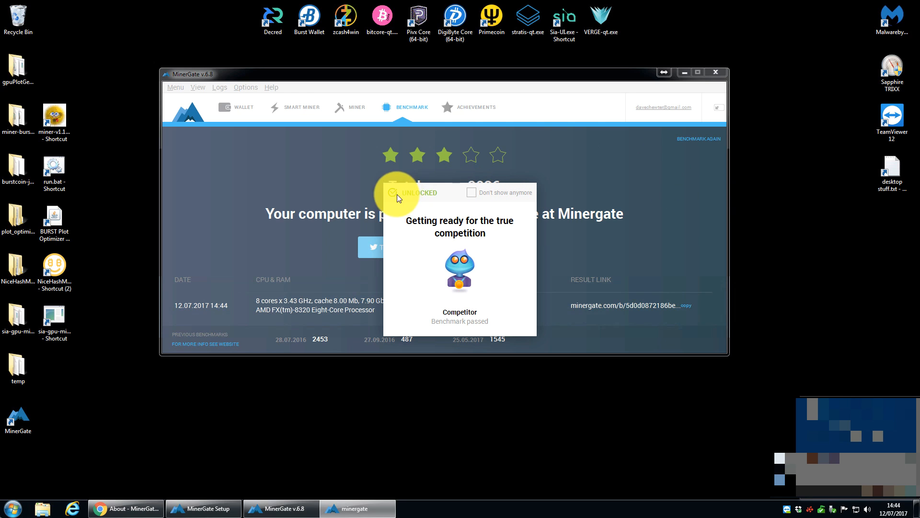
mouse_move(473, 196)
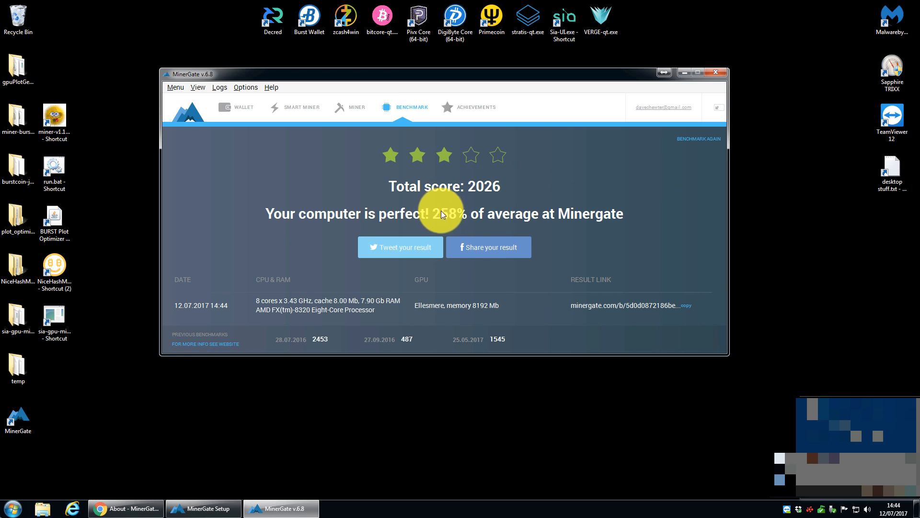
mouse_move(661, 229)
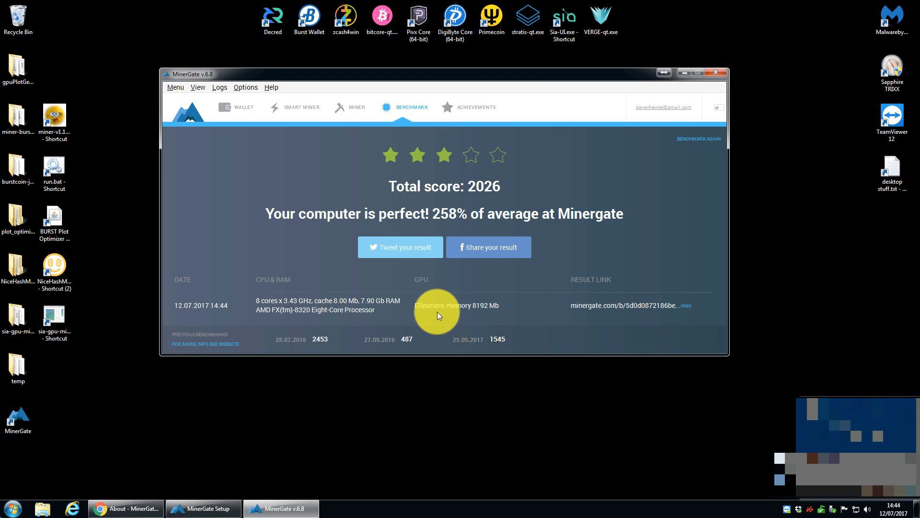
mouse_move(300, 318)
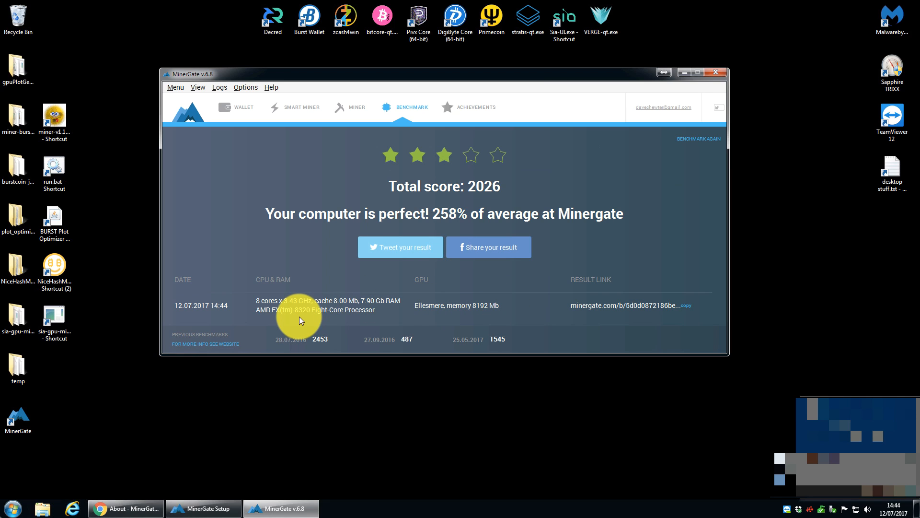
mouse_move(394, 312)
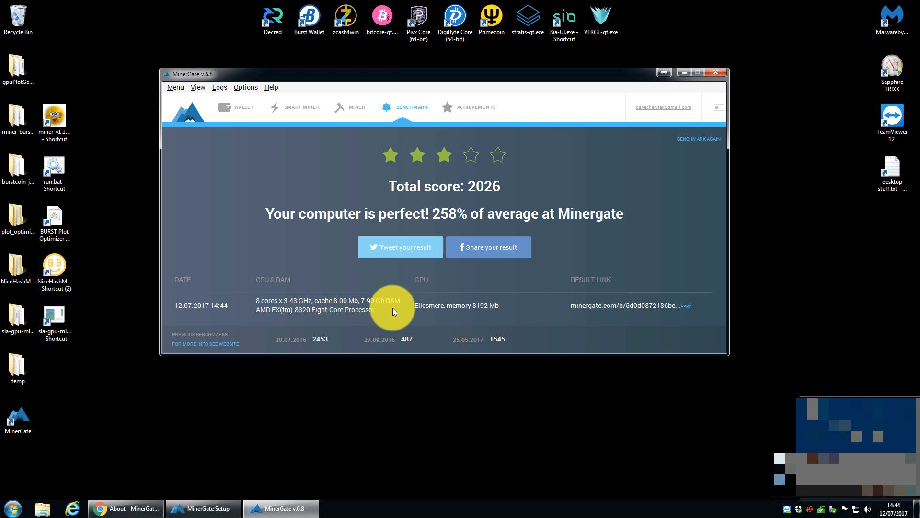
mouse_move(449, 307)
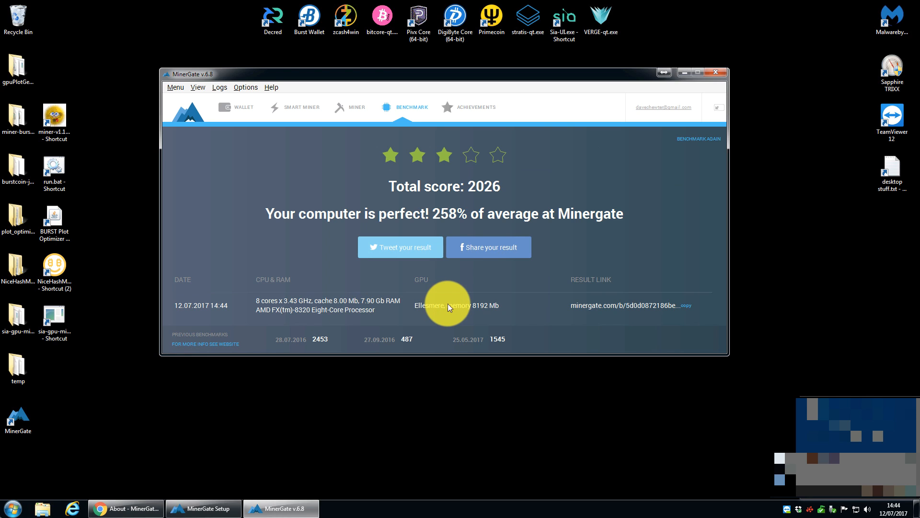
mouse_move(365, 112)
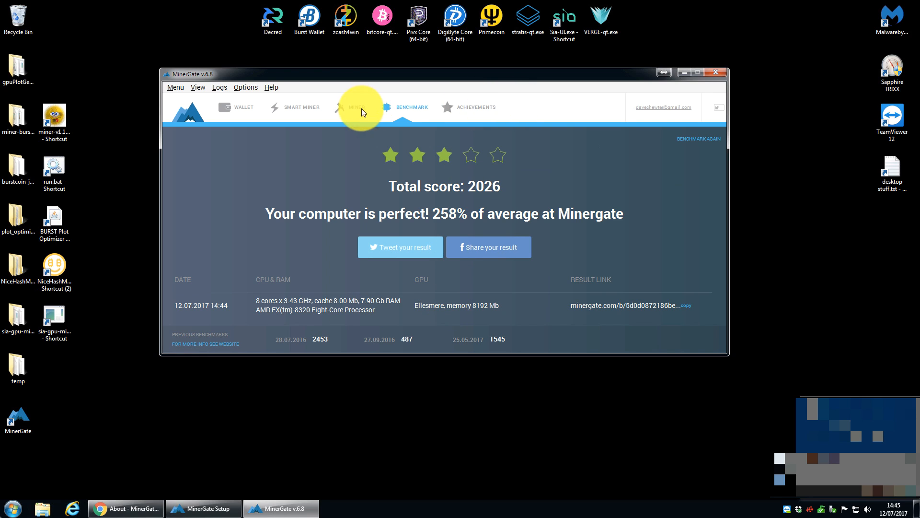
mouse_move(303, 113)
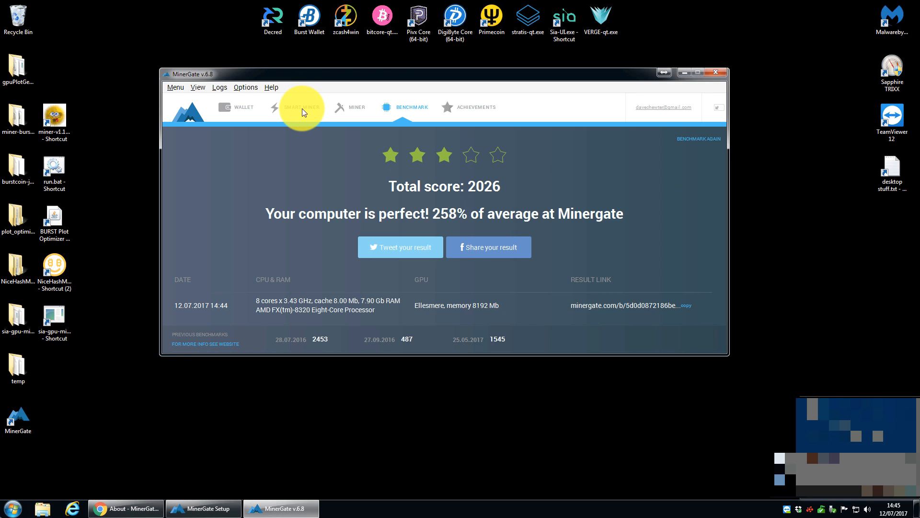
Step: Start smart mining from the Smart Miner page, with XMR mined on CPU and GPU
click(301, 107)
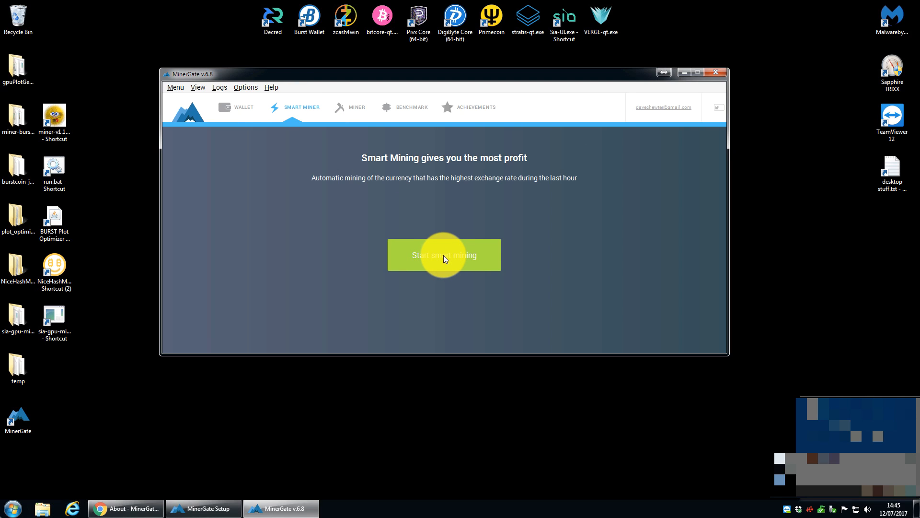
click(444, 255)
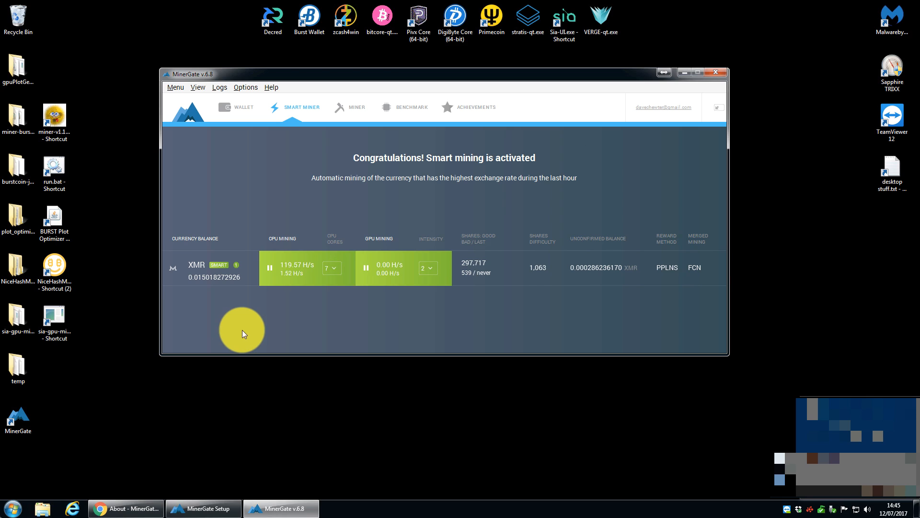
mouse_move(174, 267)
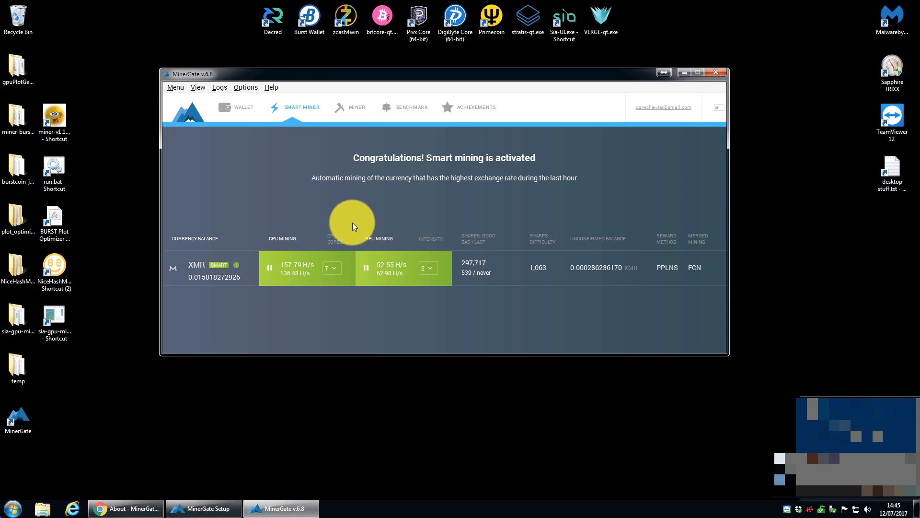
mouse_move(270, 242)
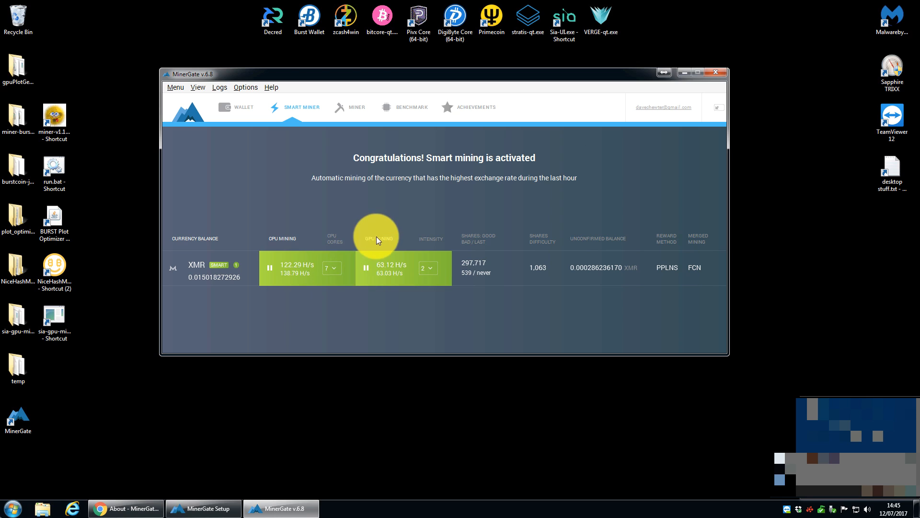
mouse_move(377, 359)
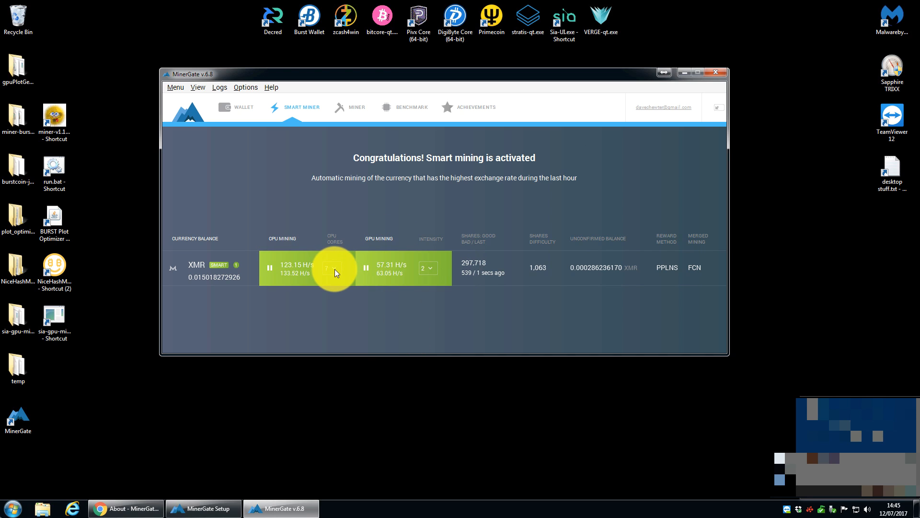
click(333, 268)
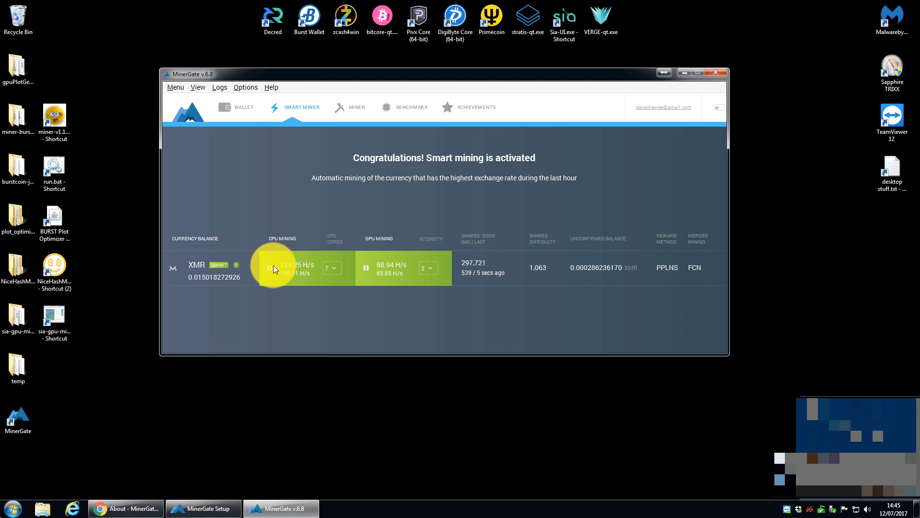
Step: Pause XMR mining on the CPU, then on the GPU
click(274, 268)
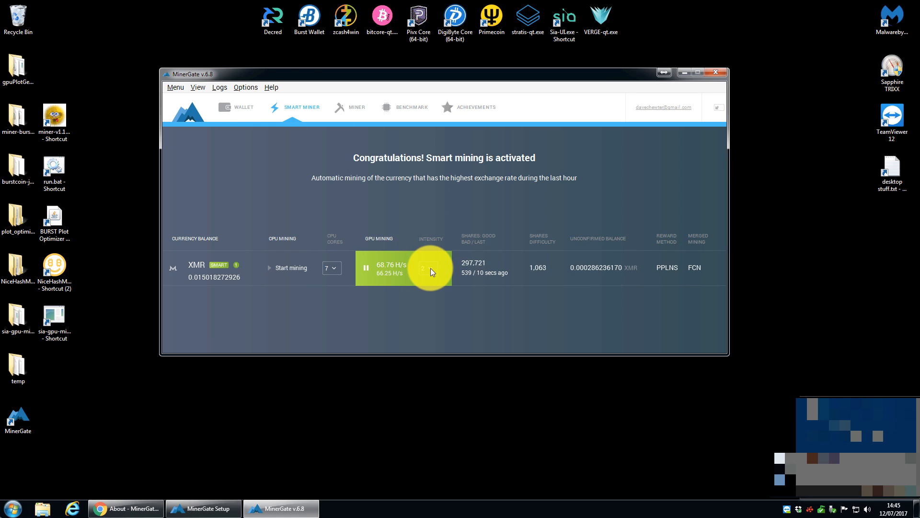
click(428, 268)
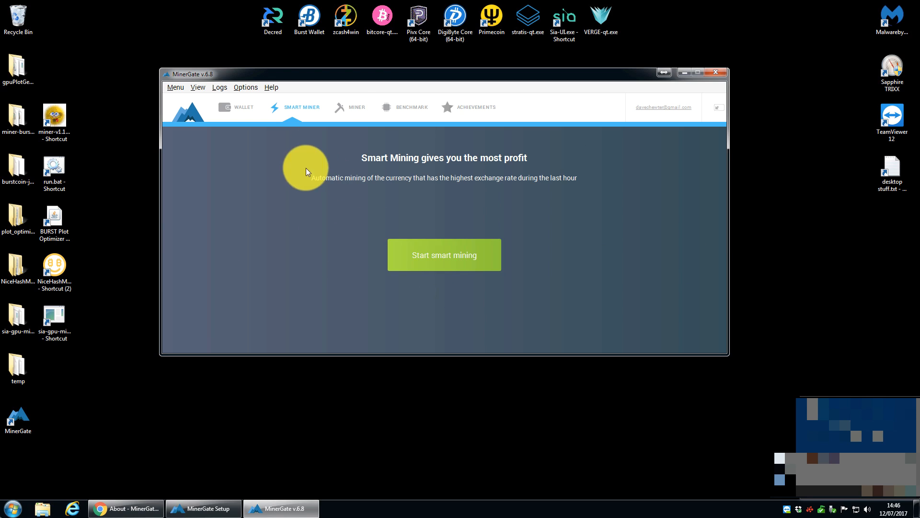
Step: From the Miner coin list, start XMR mining on CPU and ETH mining on GPU
click(356, 107)
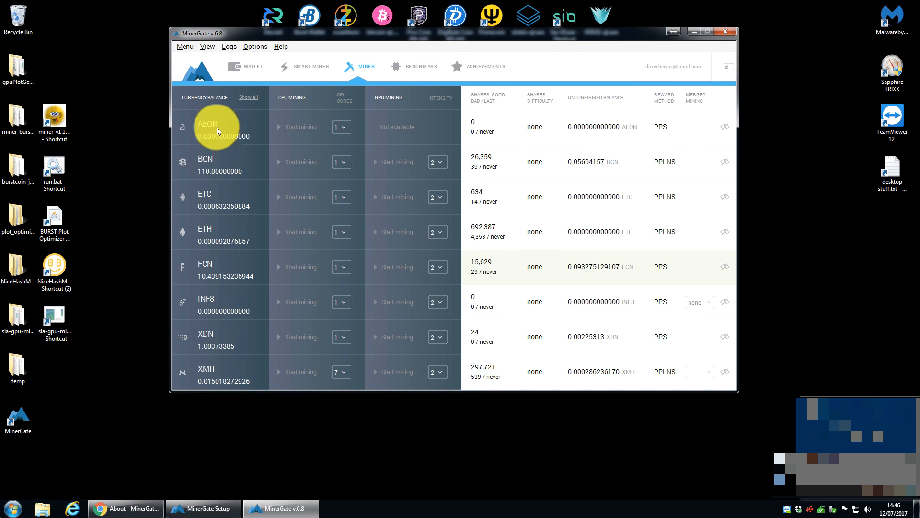
mouse_move(303, 137)
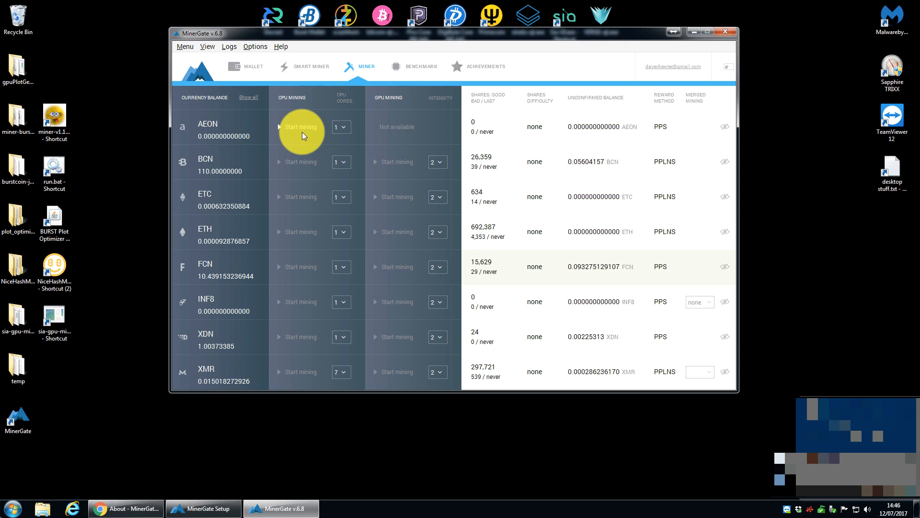
mouse_move(296, 158)
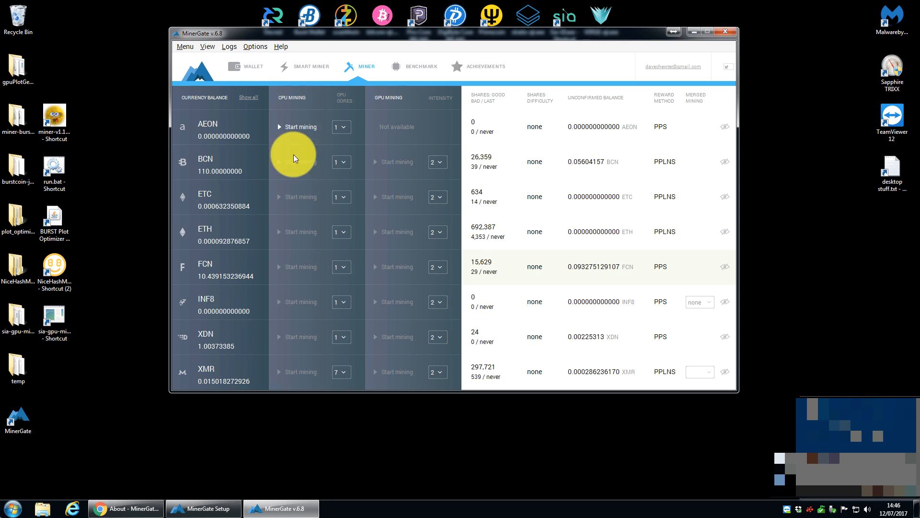
mouse_move(276, 268)
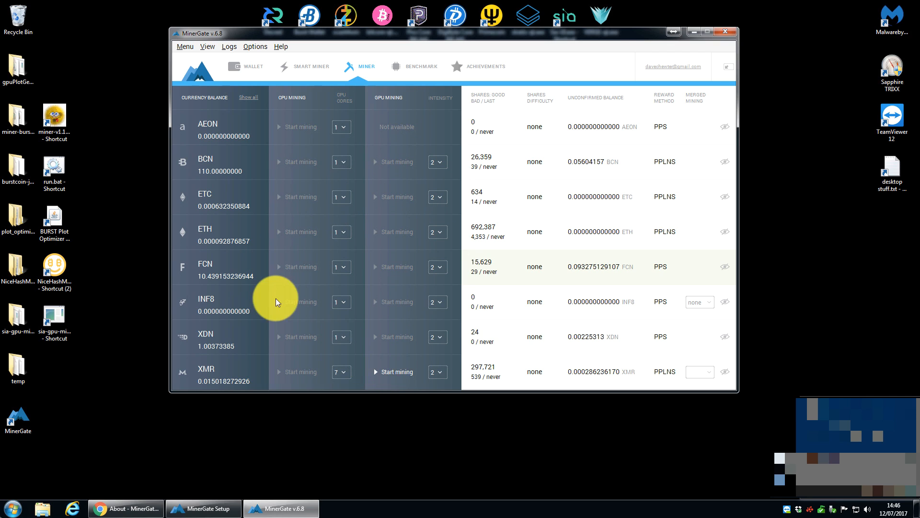
mouse_move(291, 234)
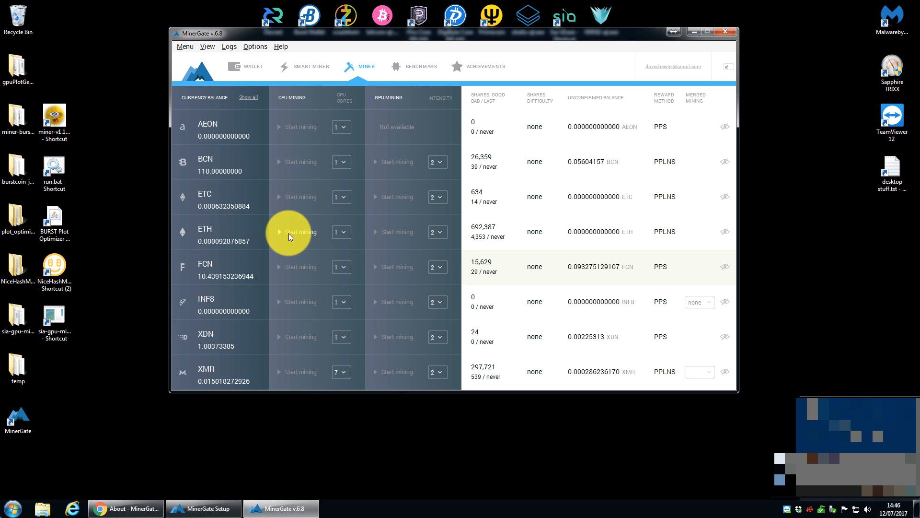
mouse_move(297, 375)
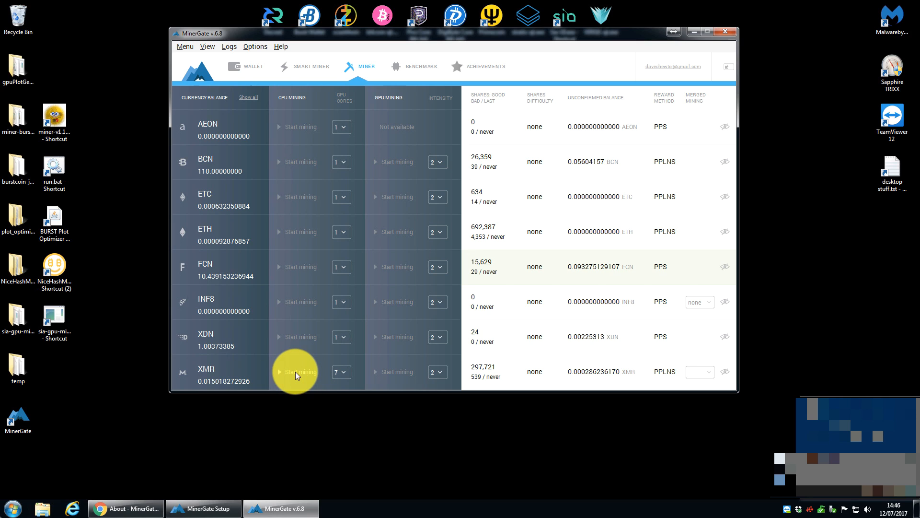
click(297, 372)
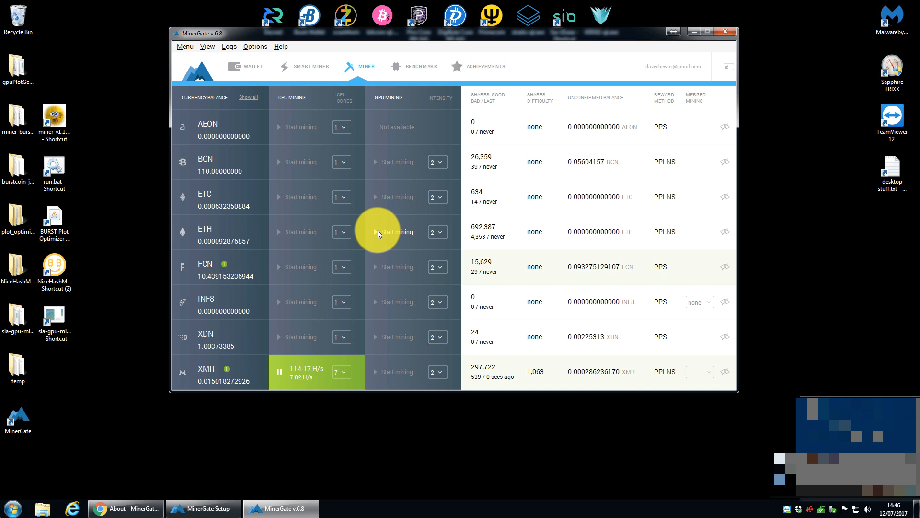
click(394, 232)
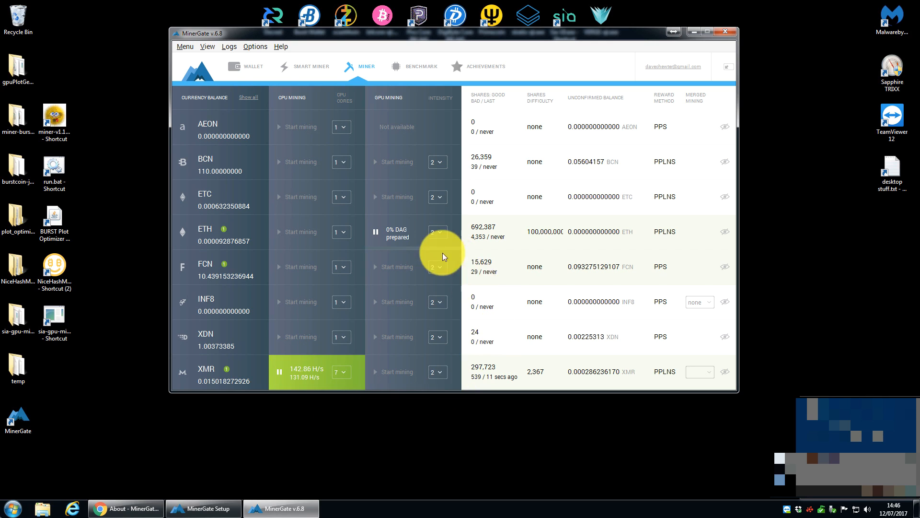
mouse_move(409, 234)
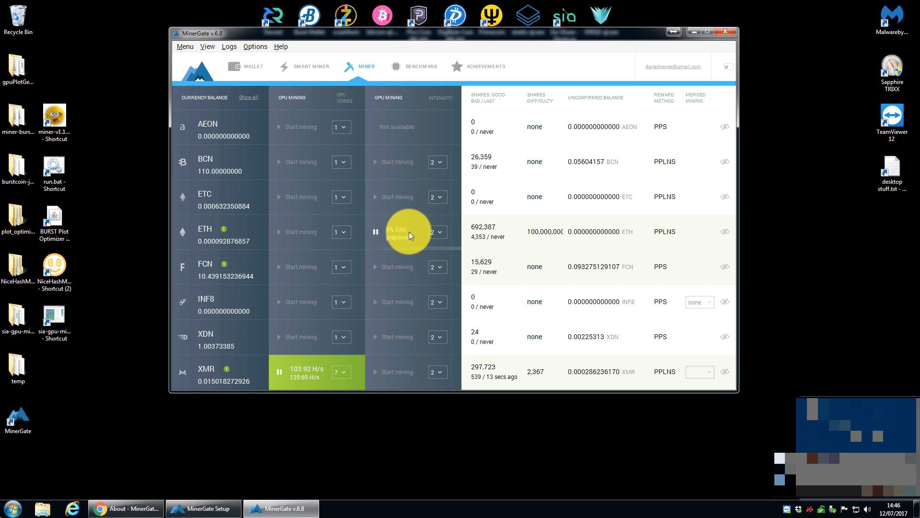
mouse_move(395, 236)
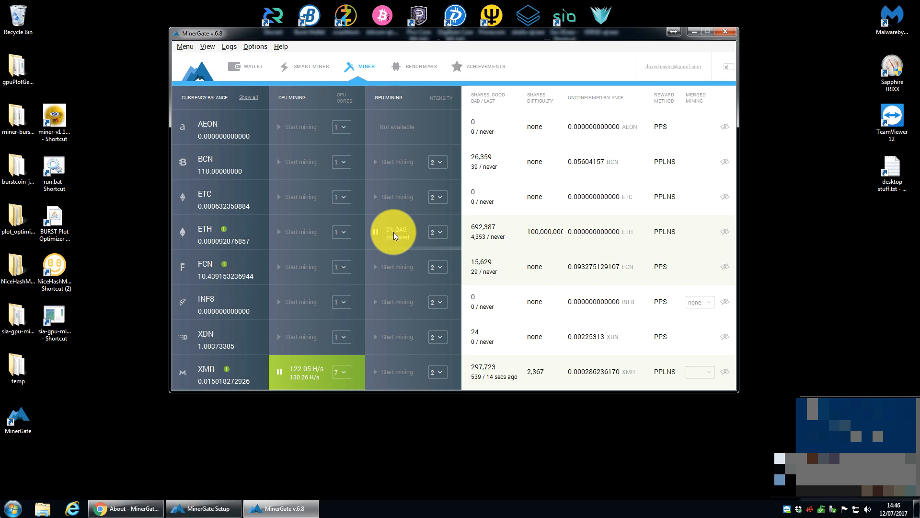
mouse_move(283, 404)
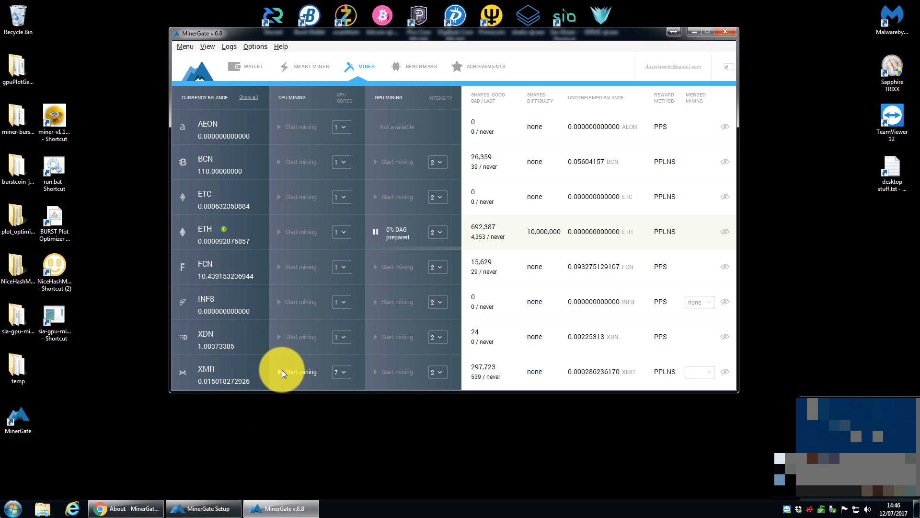
mouse_move(280, 305)
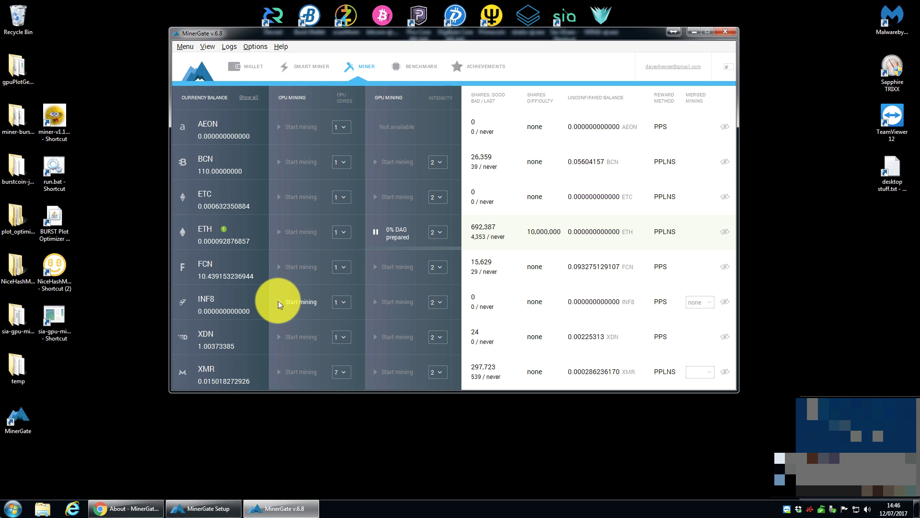
Step: Start CPU mining for INF8 from the Miner table
click(300, 302)
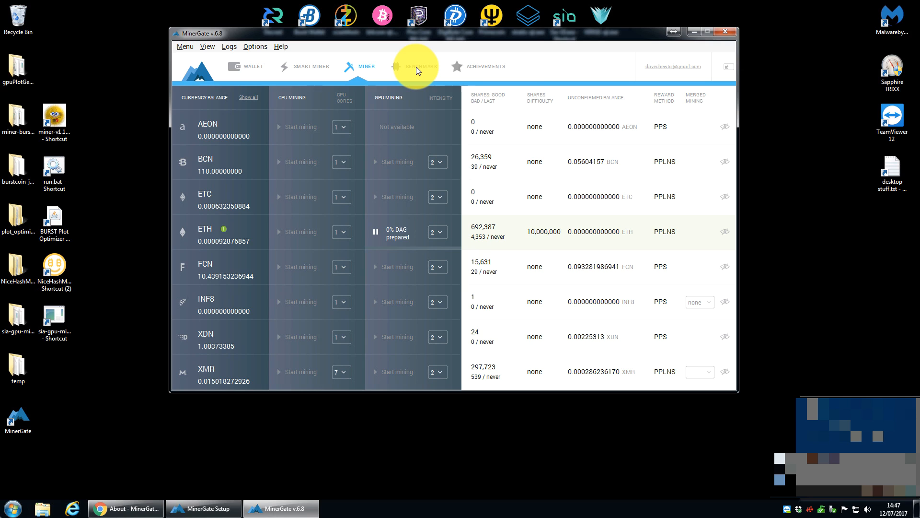
Step: Open the Achievements page showing Easy, Crafty and Competitor unlocked
click(486, 66)
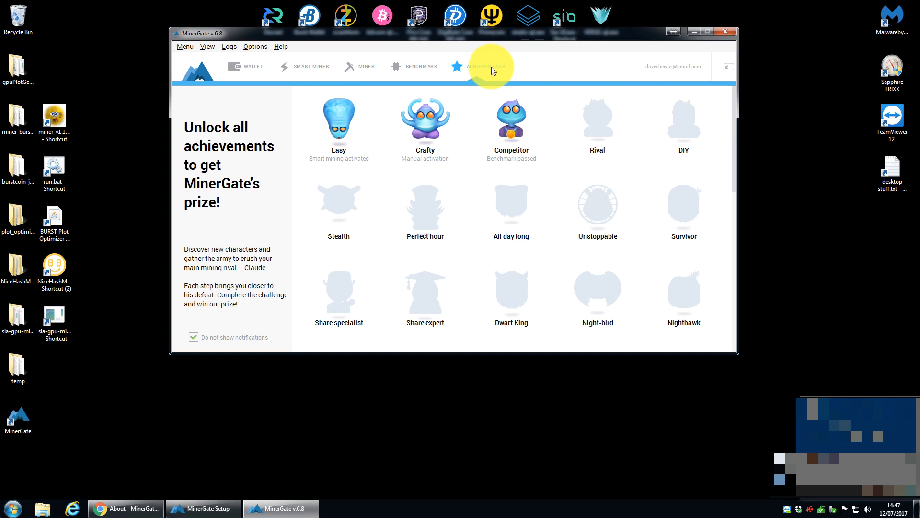
mouse_move(337, 132)
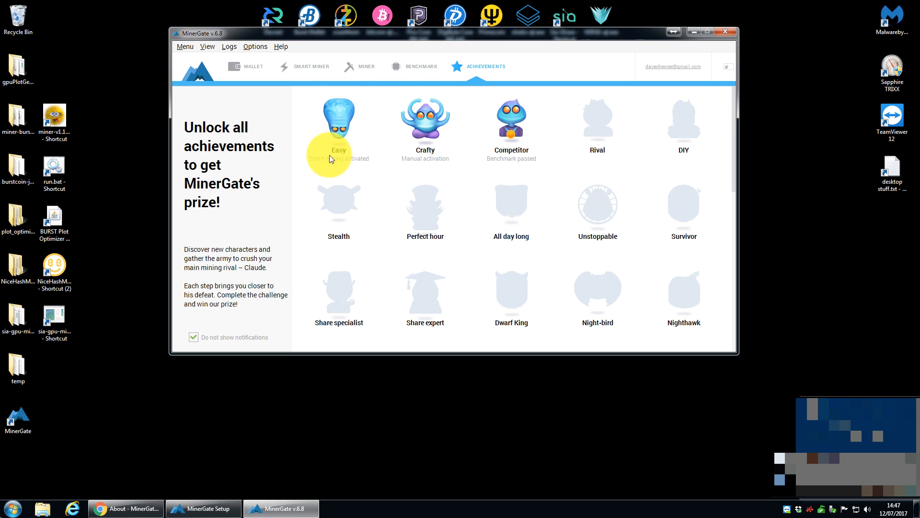
mouse_move(505, 183)
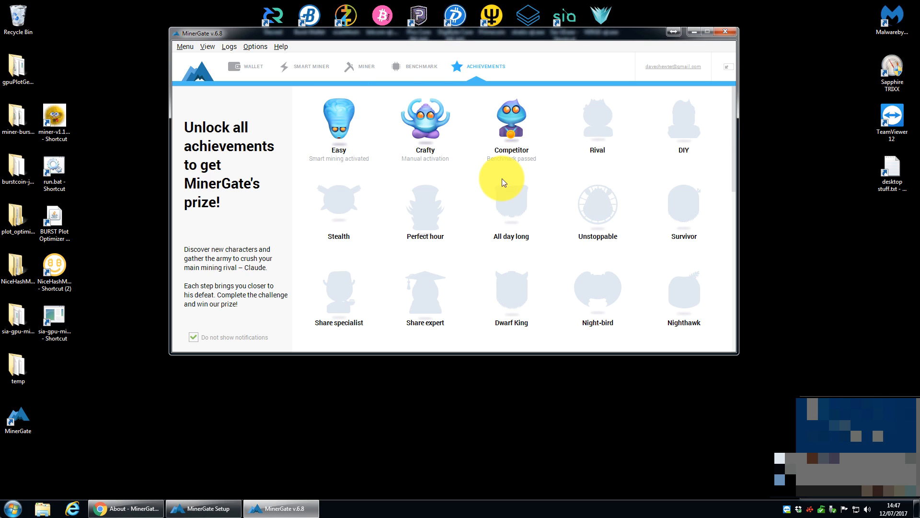
mouse_move(365, 187)
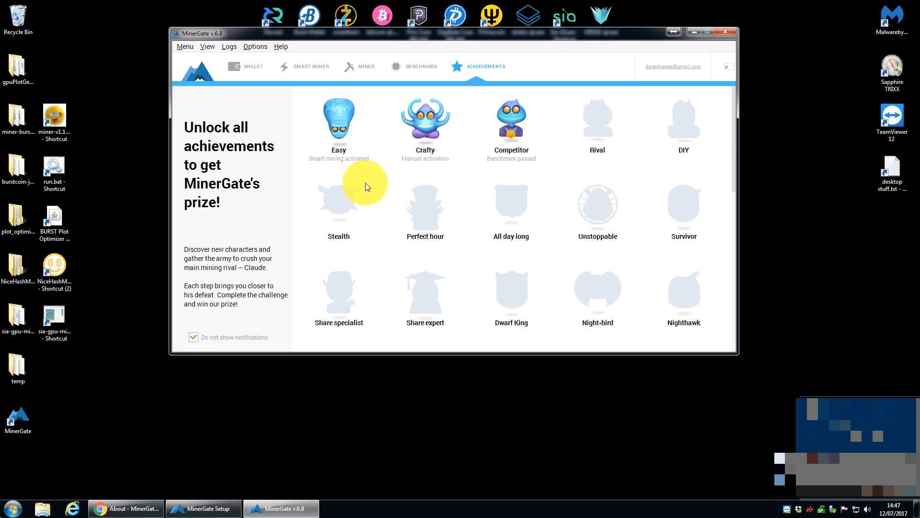
mouse_move(512, 137)
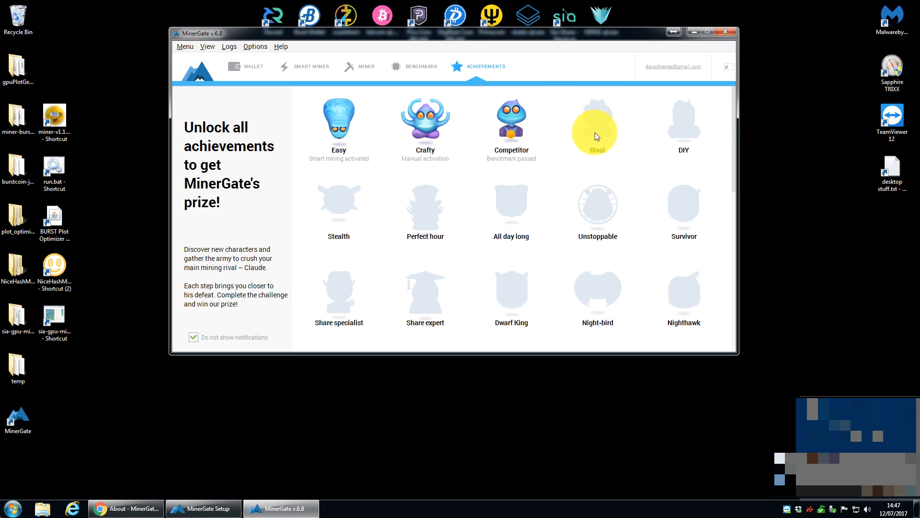
mouse_move(378, 192)
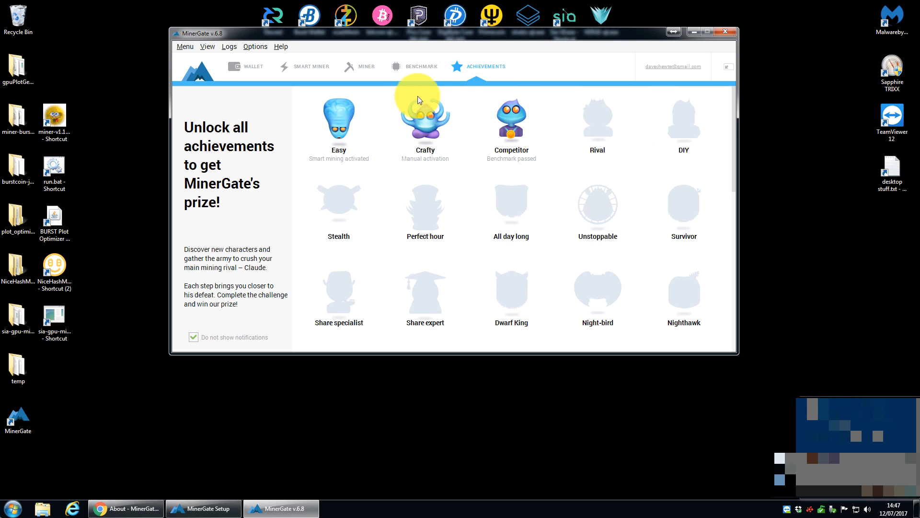
Step: Check the 2026 benchmark score, pause ETH GPU mining, and return to Smart Miner
click(422, 67)
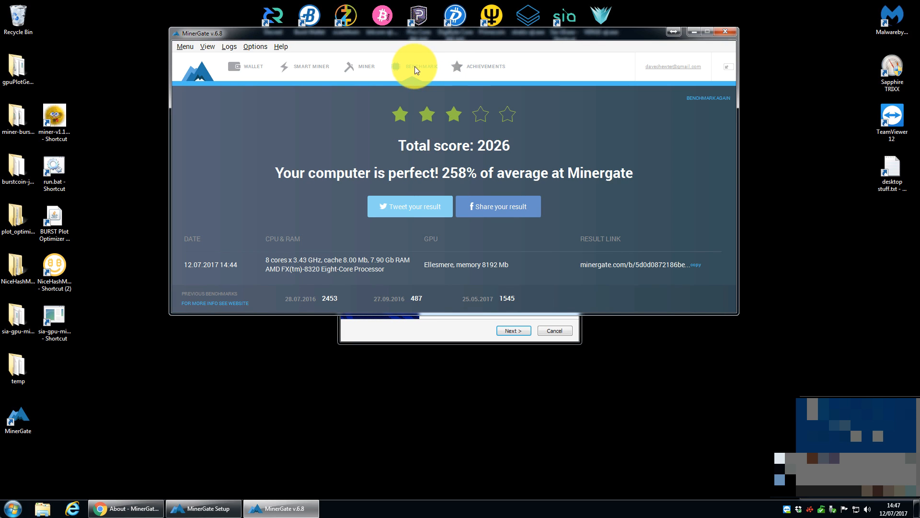
click(365, 67)
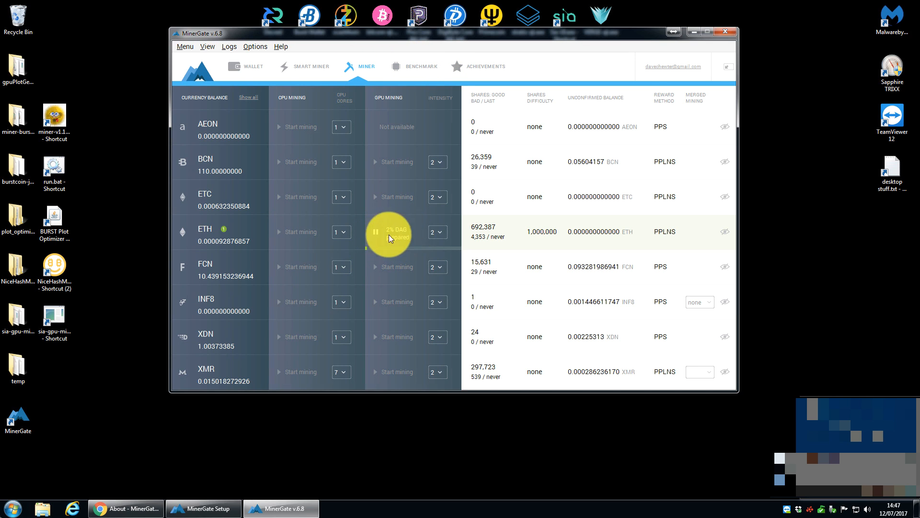
click(376, 232)
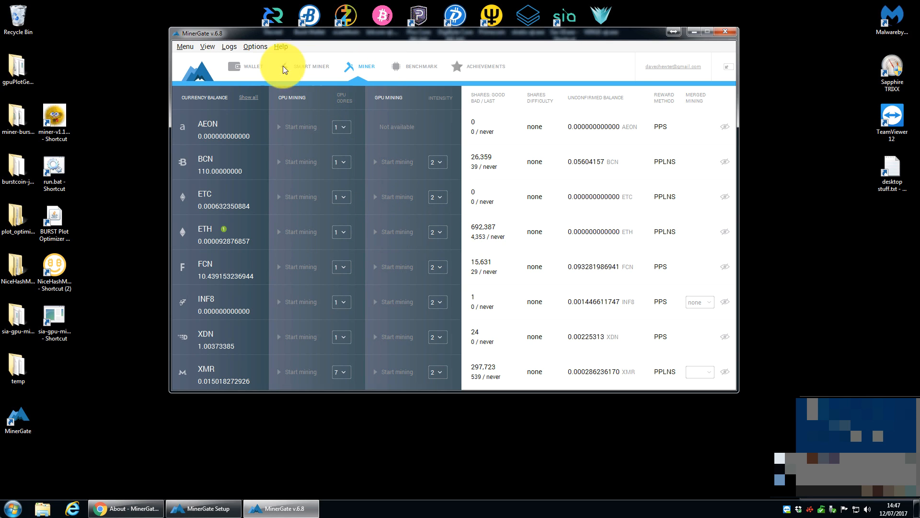
click(310, 66)
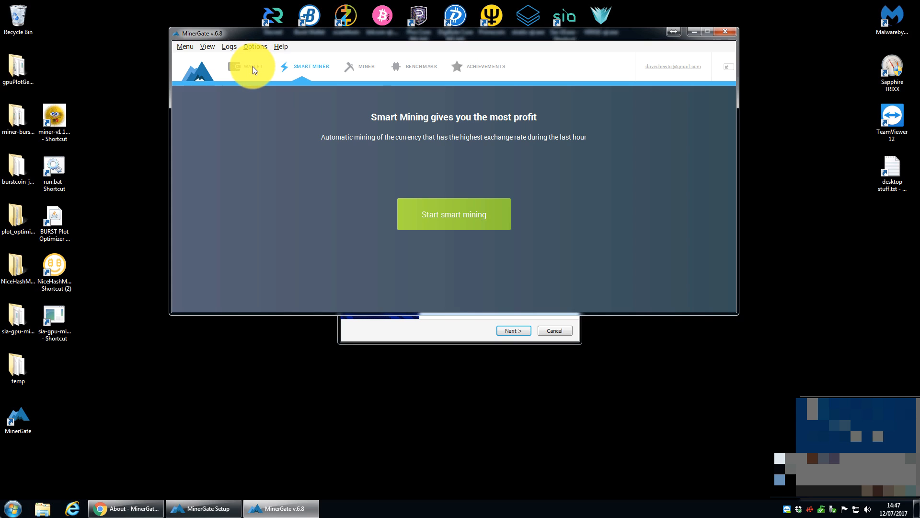
Step: Open the Wallet and view ETH, XDN, then BCN (110 BCN) balances
click(251, 67)
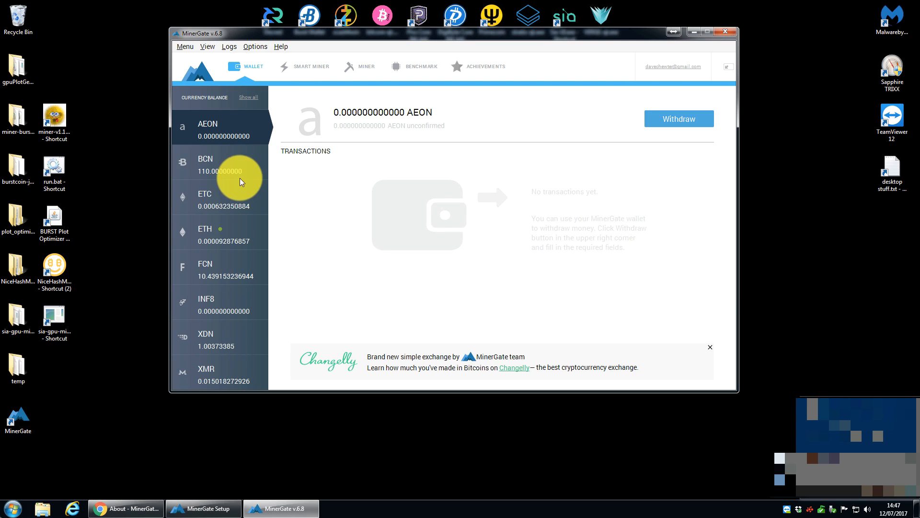
mouse_move(236, 382)
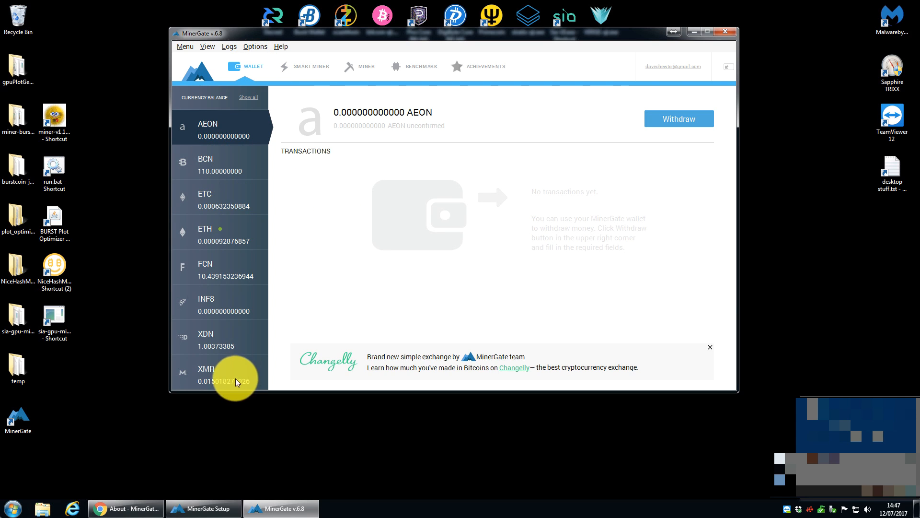
mouse_move(248, 256)
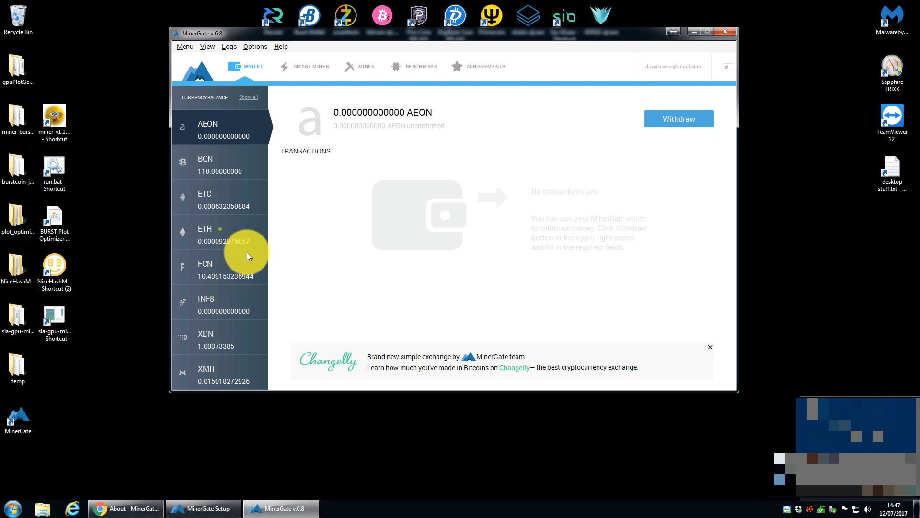
mouse_move(233, 311)
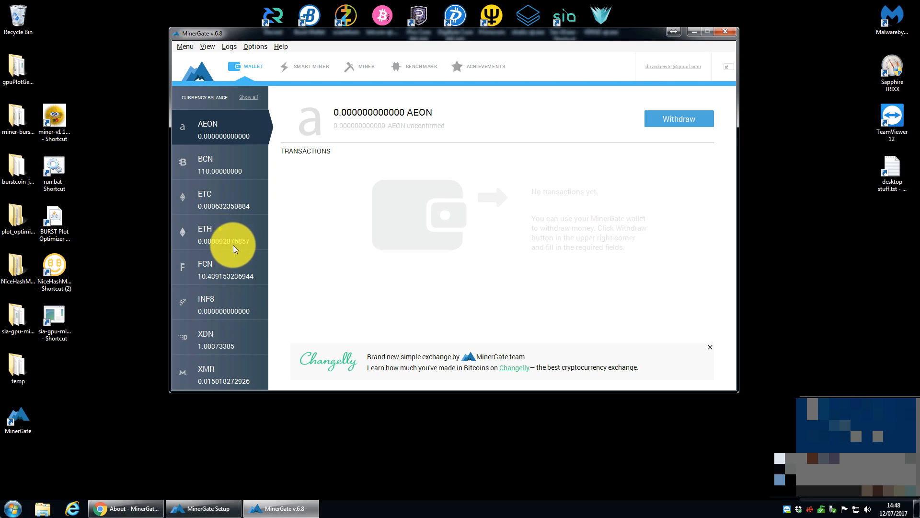
click(220, 235)
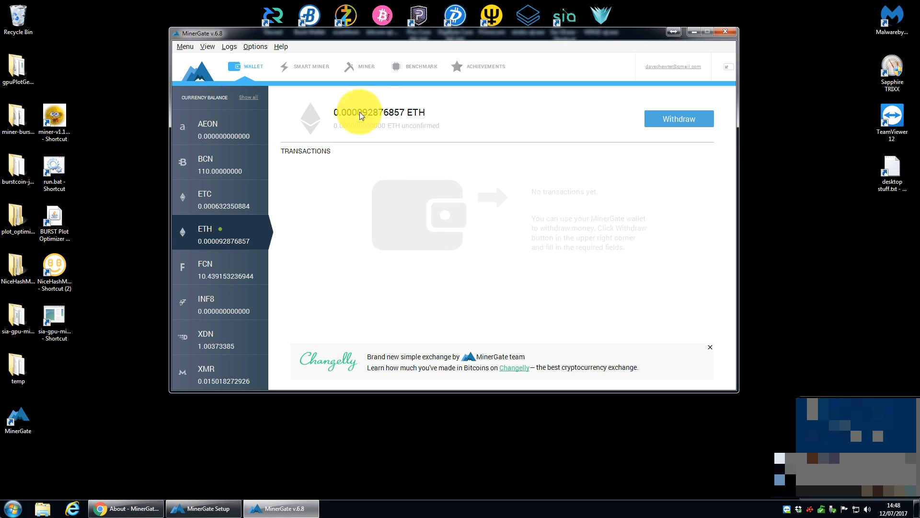
mouse_move(228, 274)
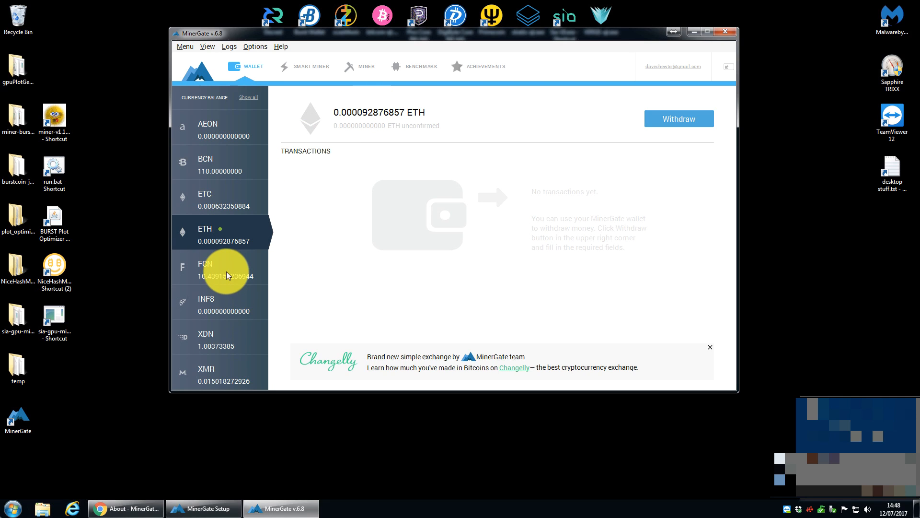
click(220, 372)
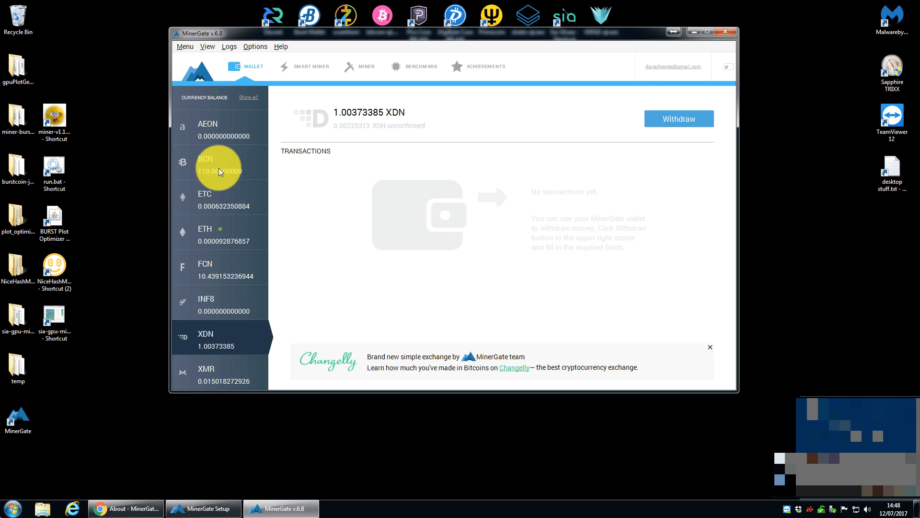
click(217, 165)
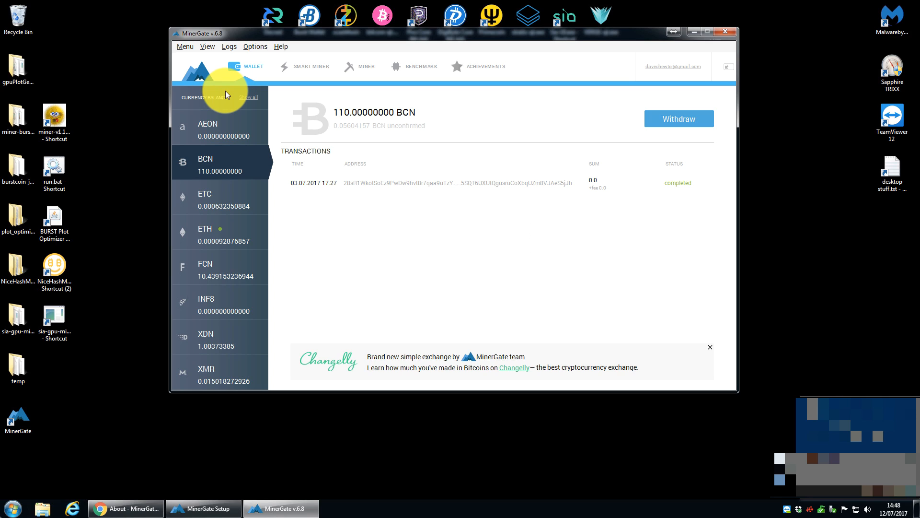
mouse_move(241, 68)
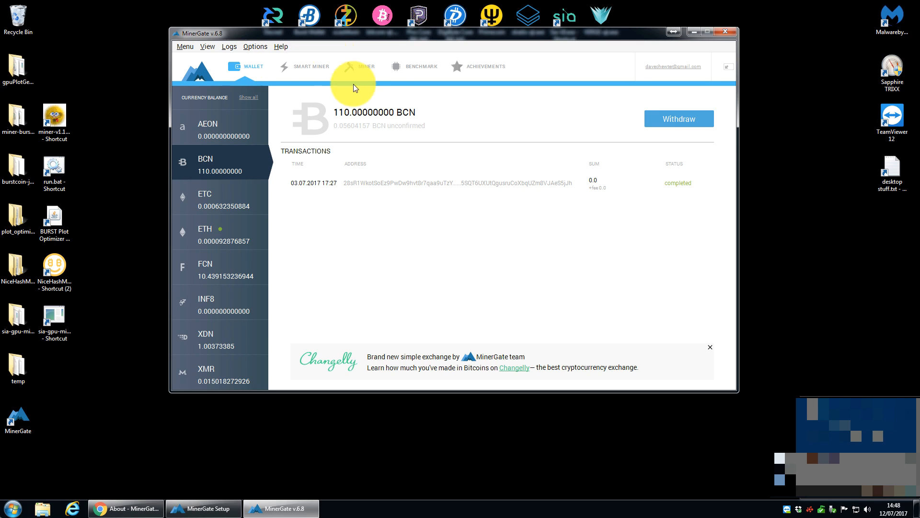
mouse_move(118, 512)
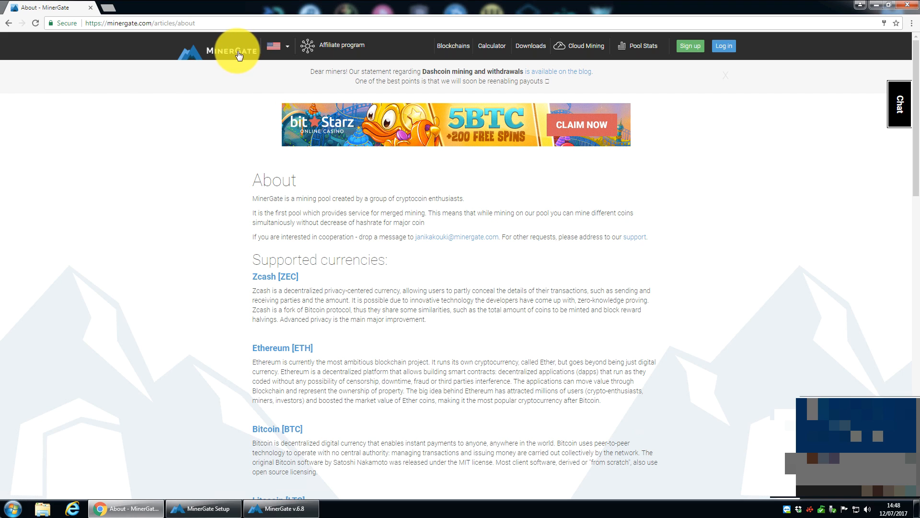
Step: Go to the MinerGate homepage via the logo, then bring the Setup wizard forward
click(230, 50)
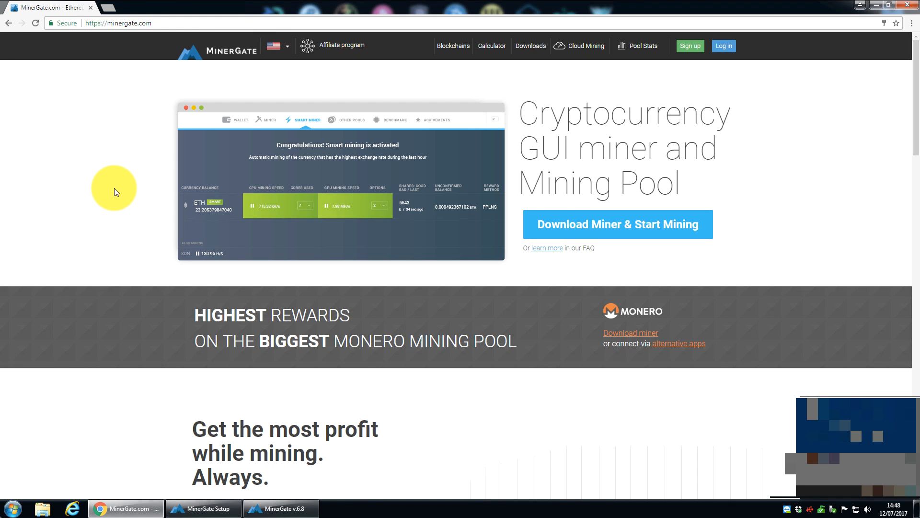
mouse_move(76, 156)
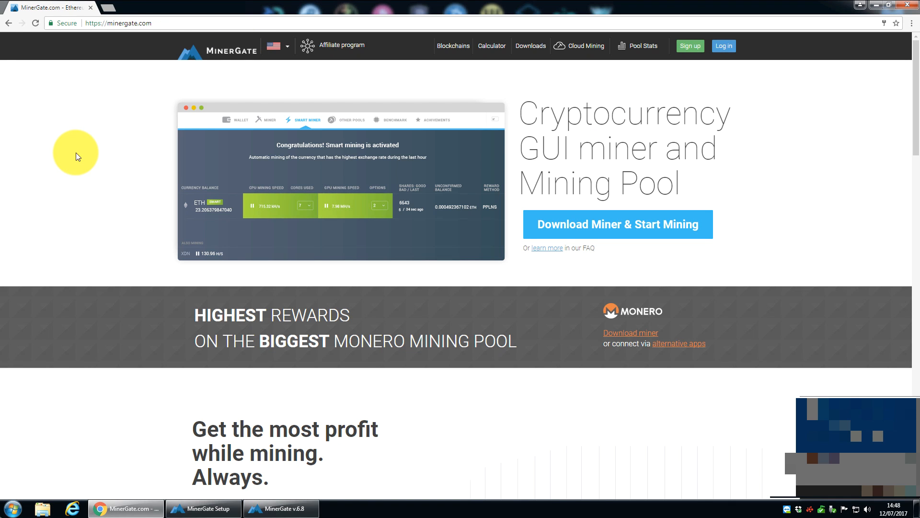
mouse_move(654, 149)
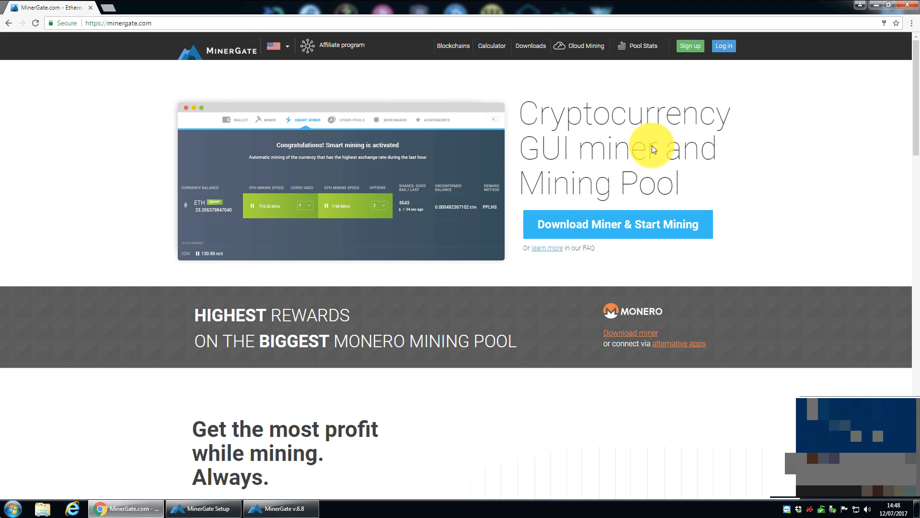
mouse_move(609, 232)
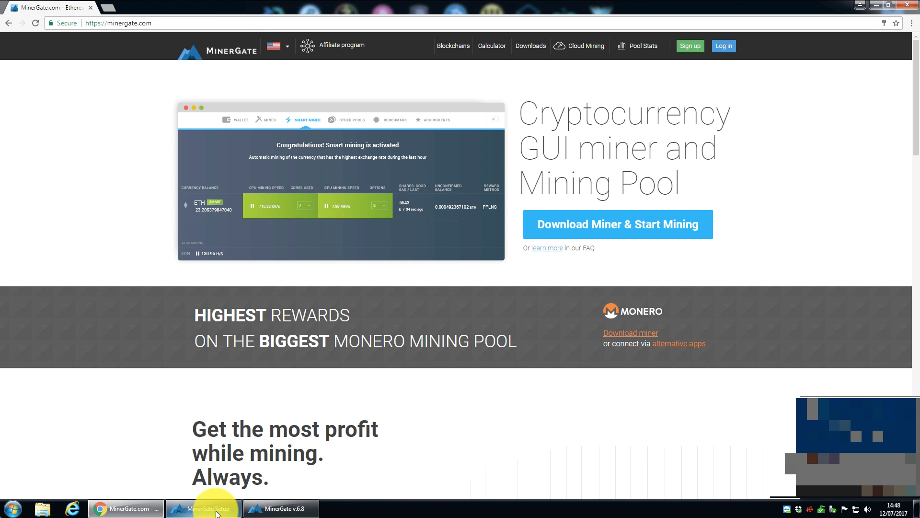
click(210, 508)
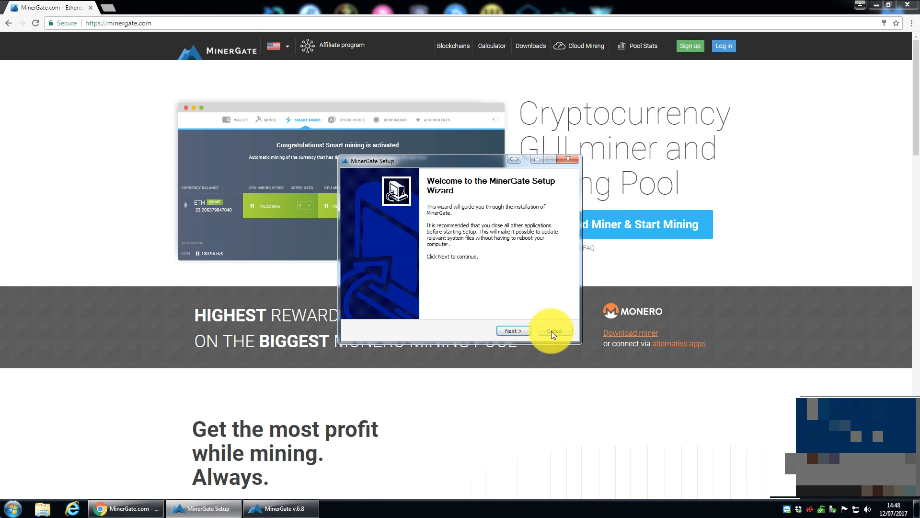